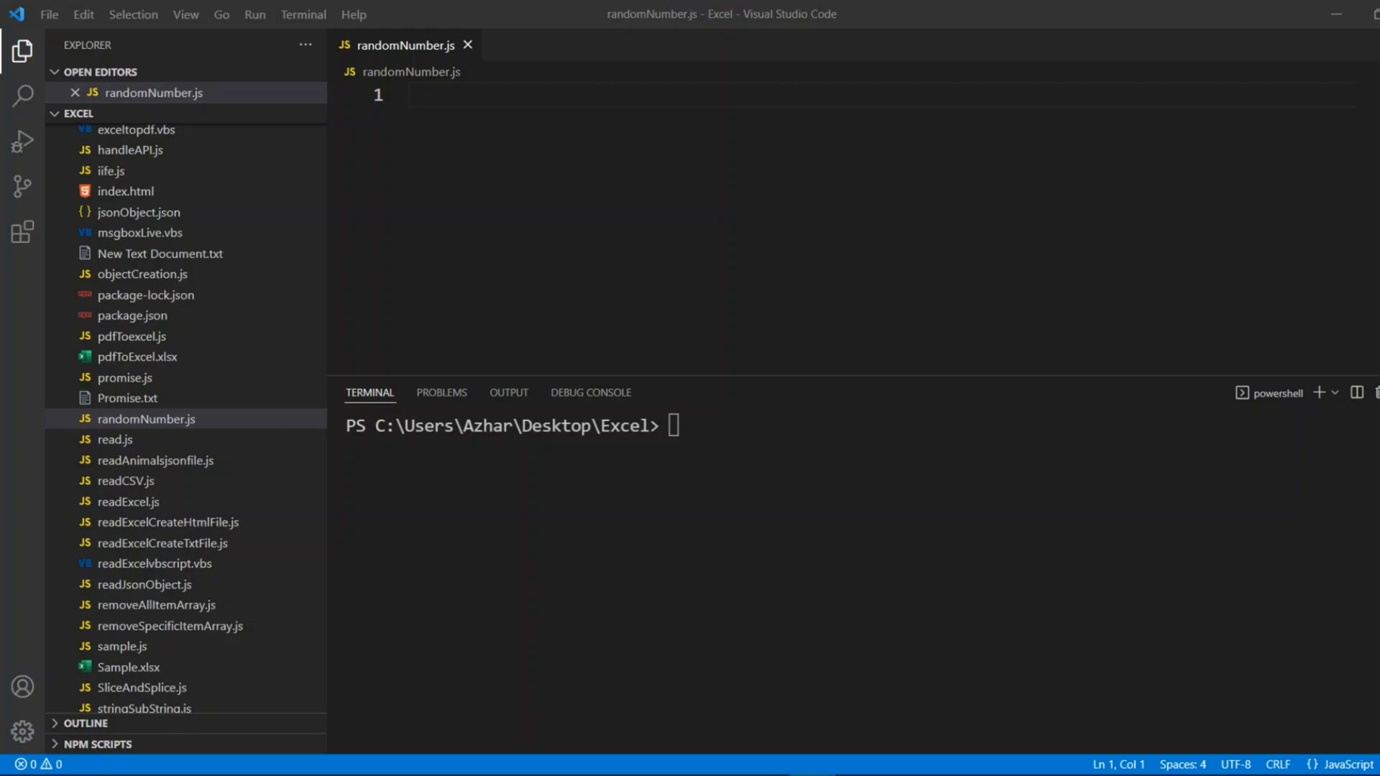
{"action": "mouse_move", "coordinate": [293, 215]}
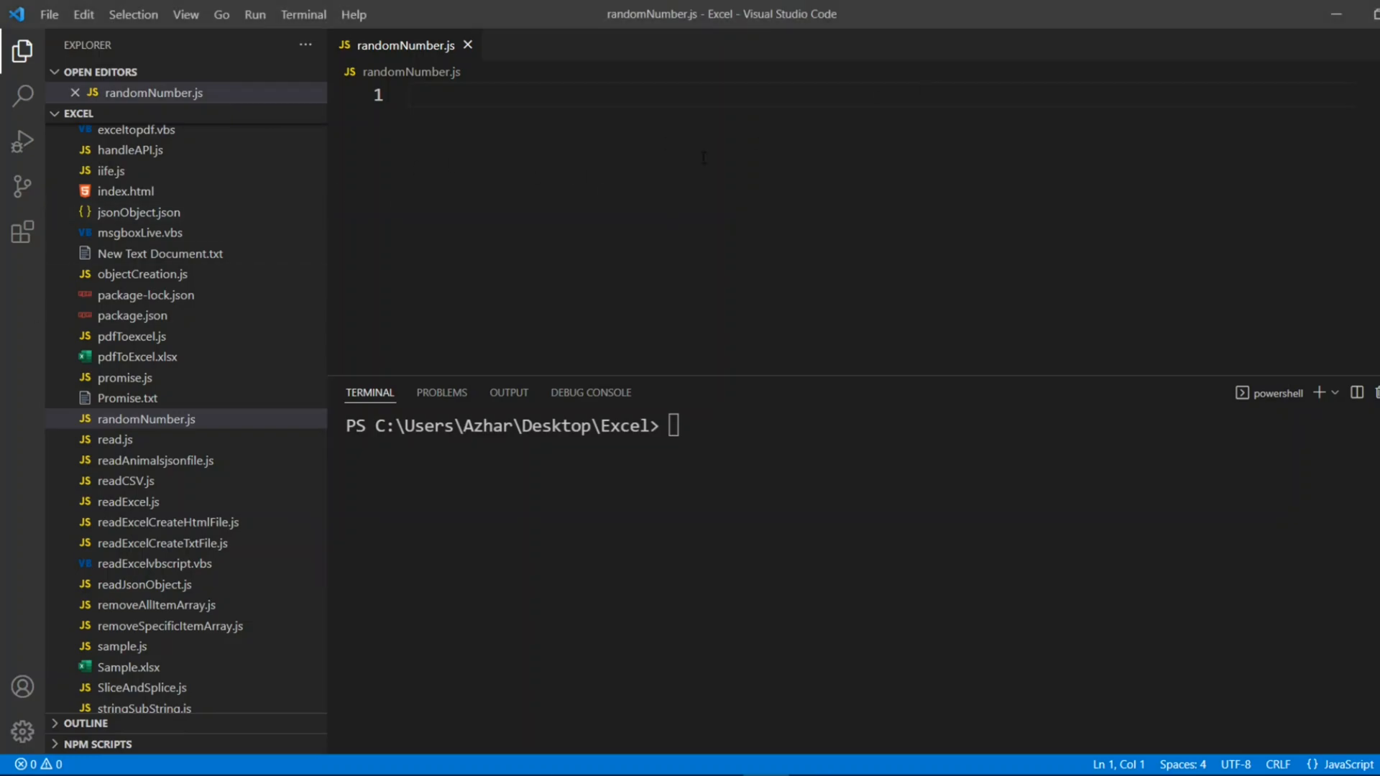
Write console.log(Math.random()) on line 1 of randomNumber.js
{"action": "type", "text": "console."}
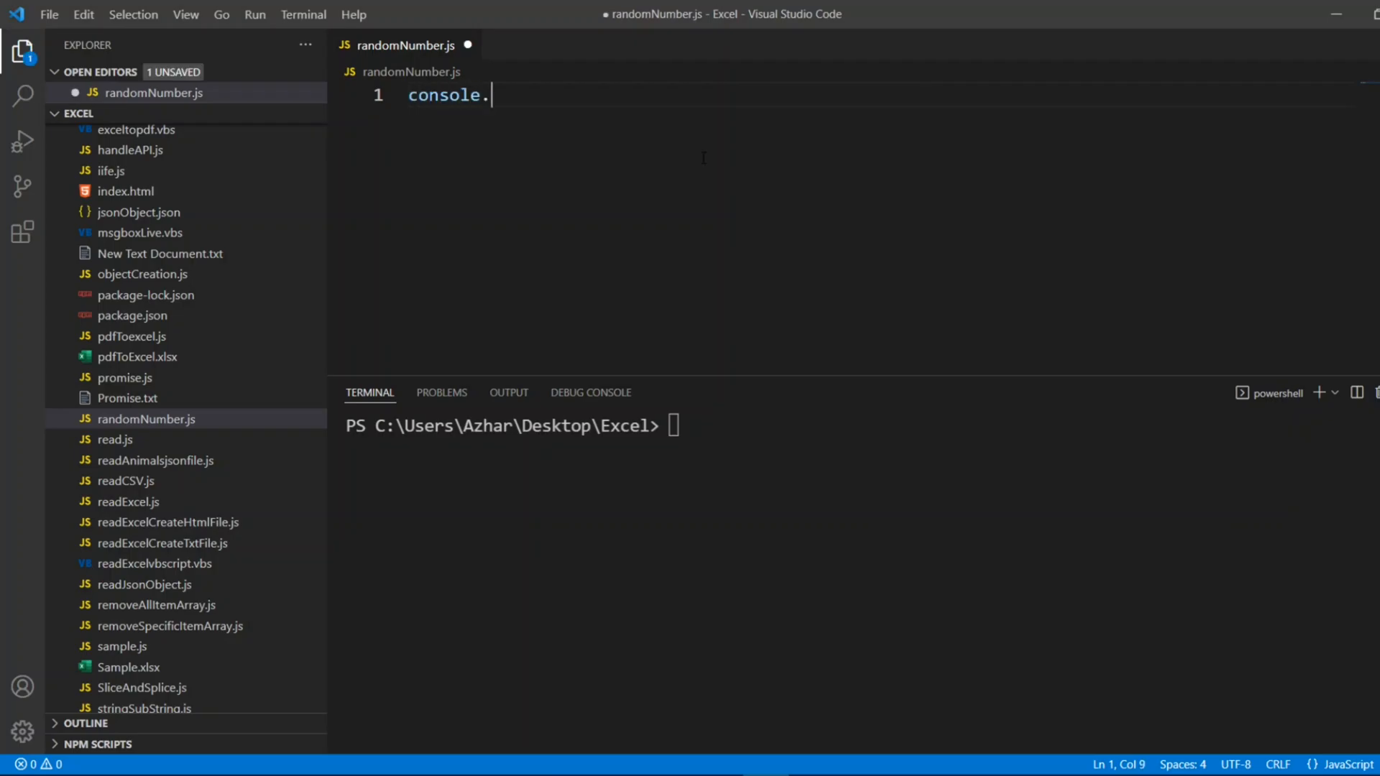
{"action": "type", "text": "log("}
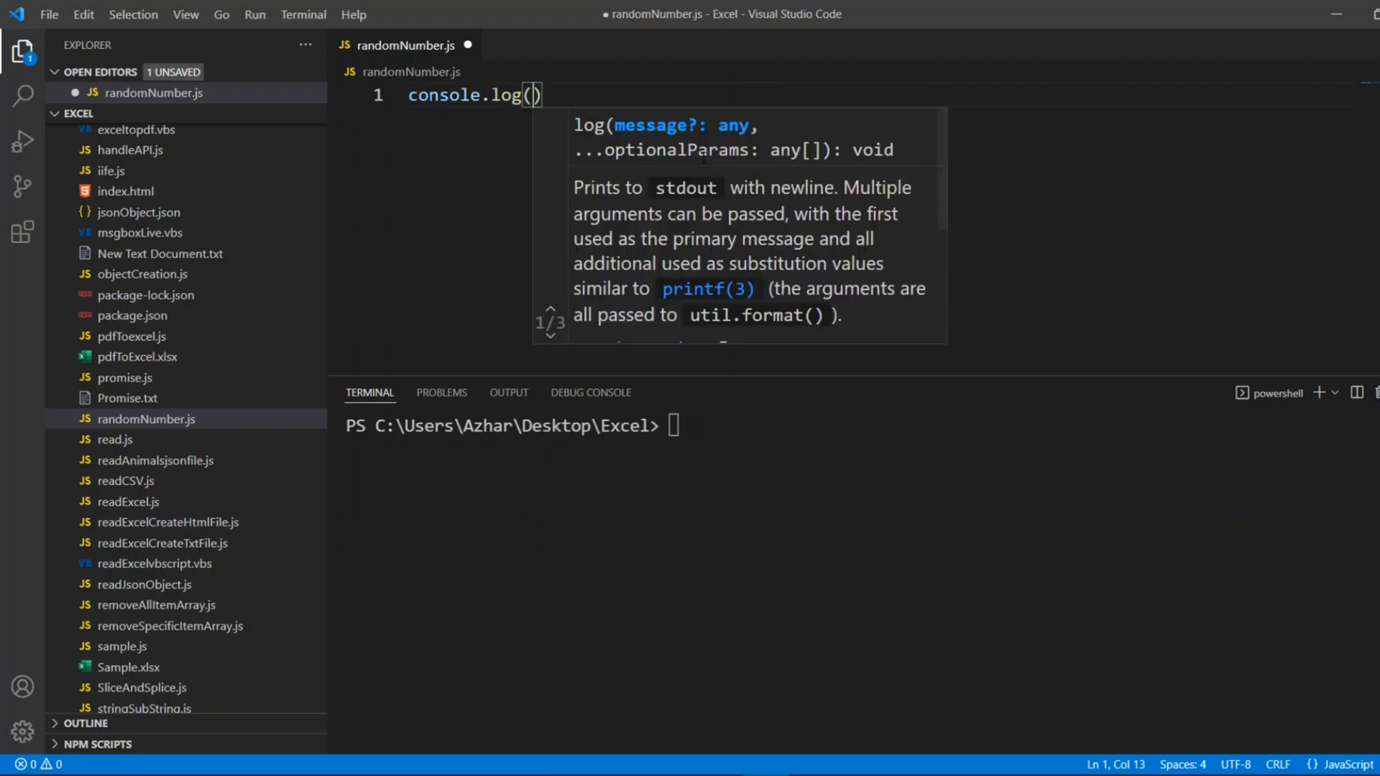
{"action": "type", "text": "Math."}
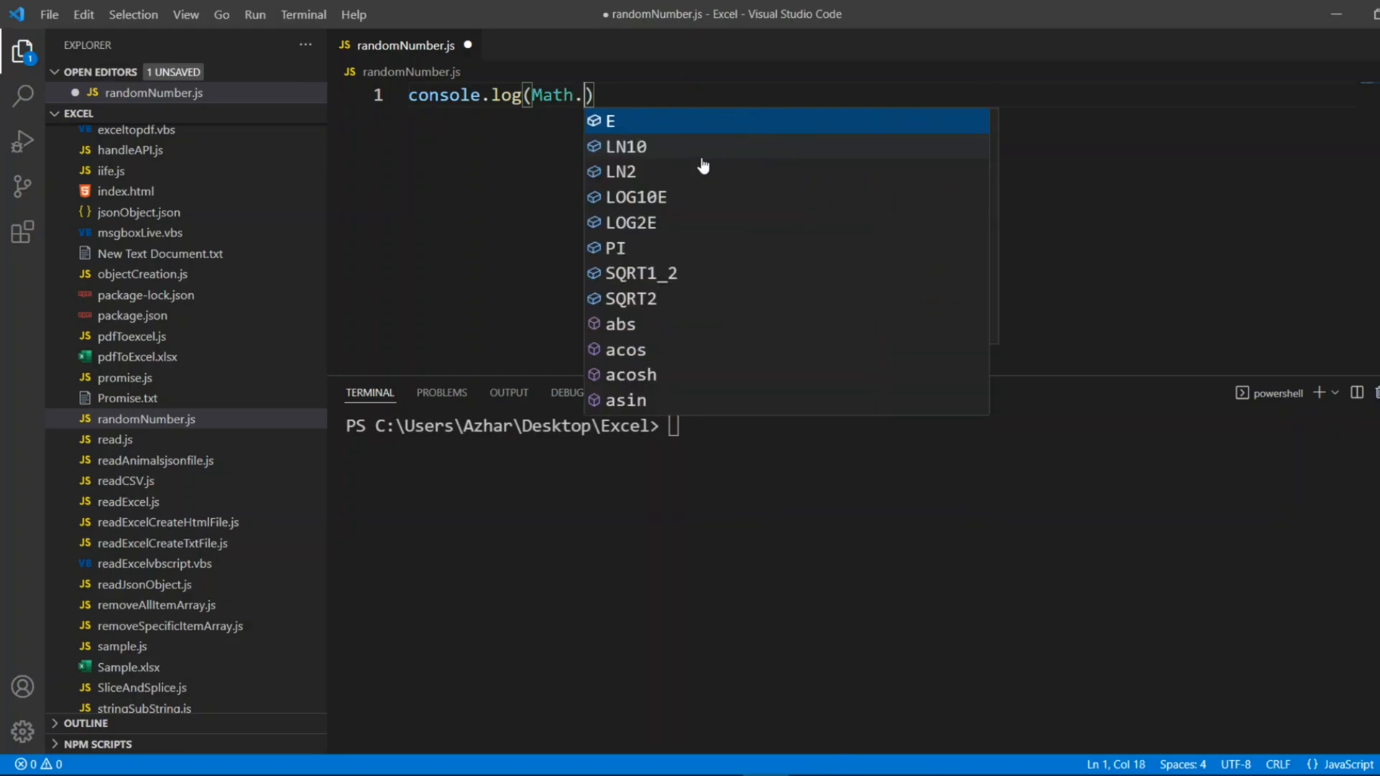
{"action": "type", "text": "random"}
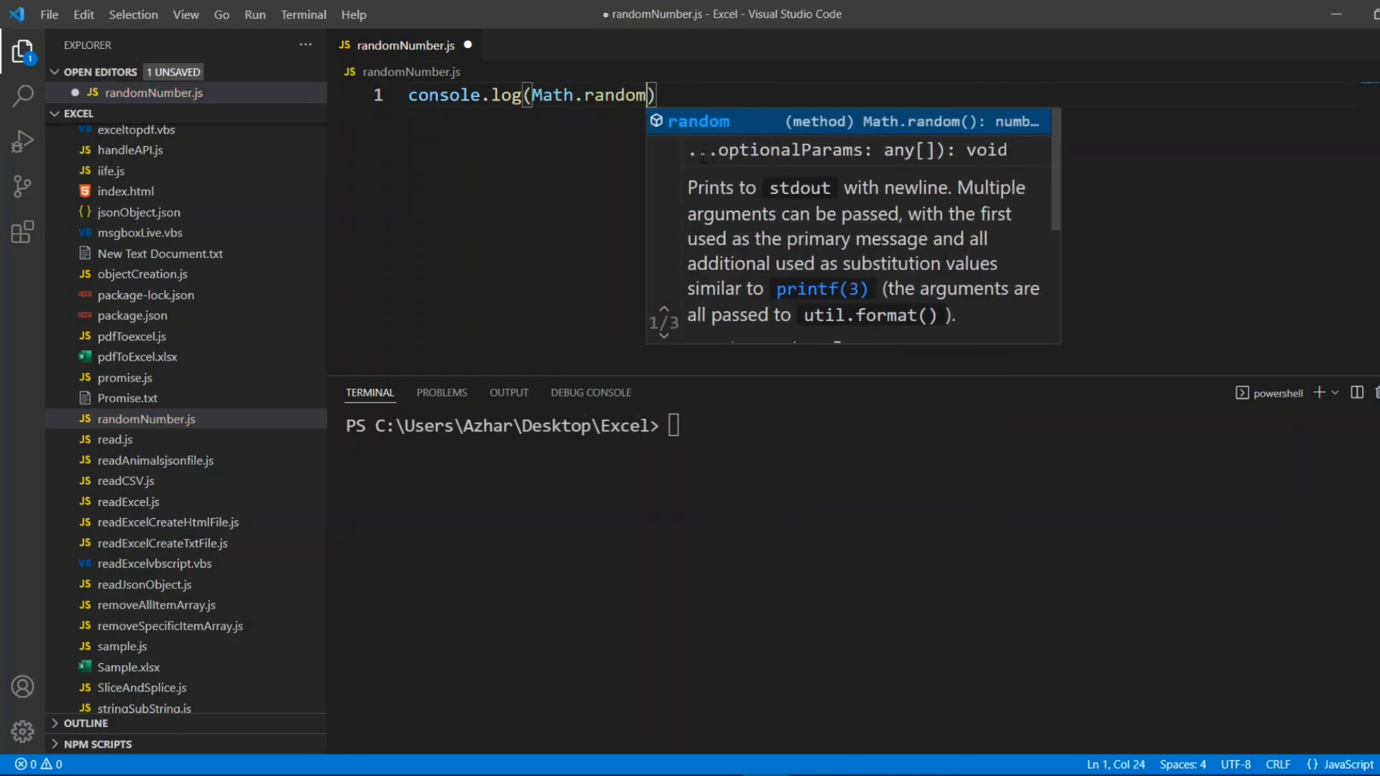
Run node randomNumber.js repeatedly, printing different decimals between 0 and 1
{"action": "type", "text": "node"}
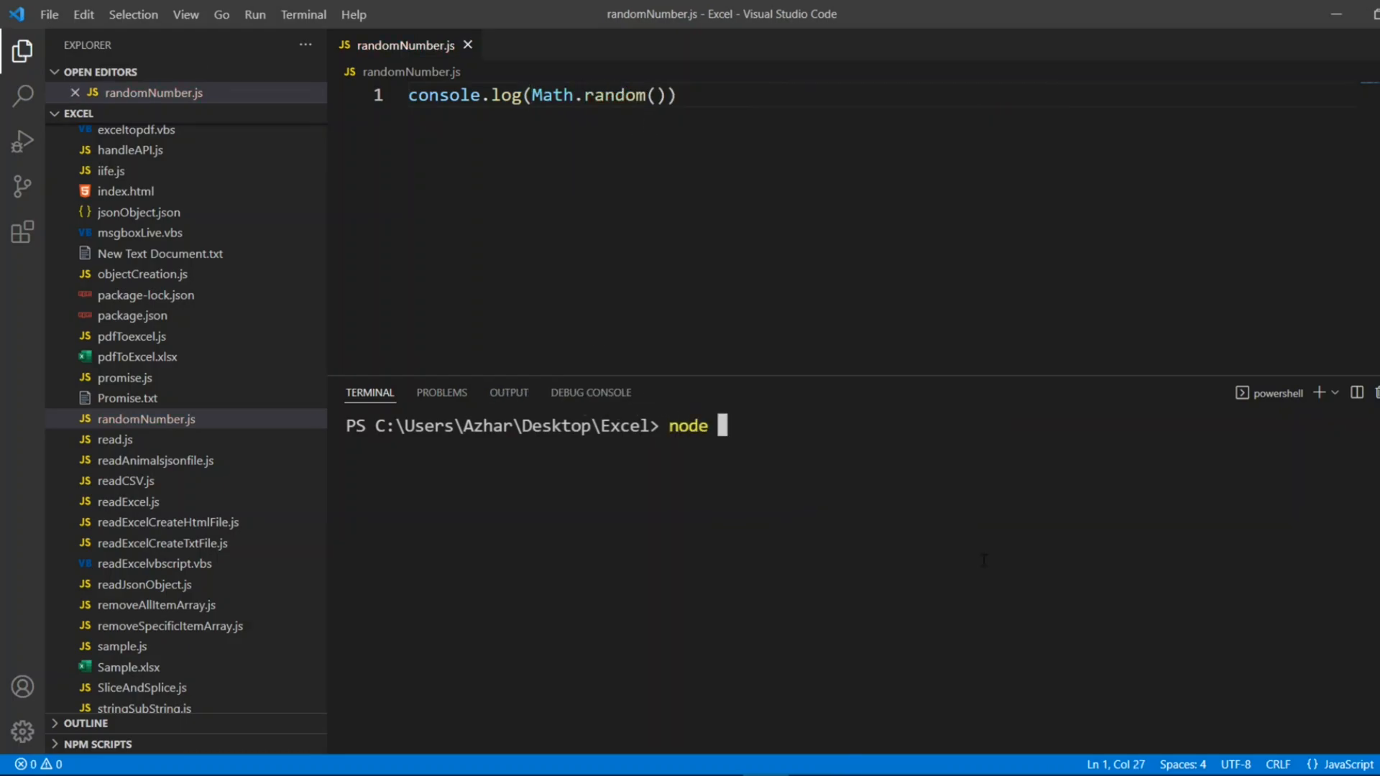
{"action": "type", "text": "random"}
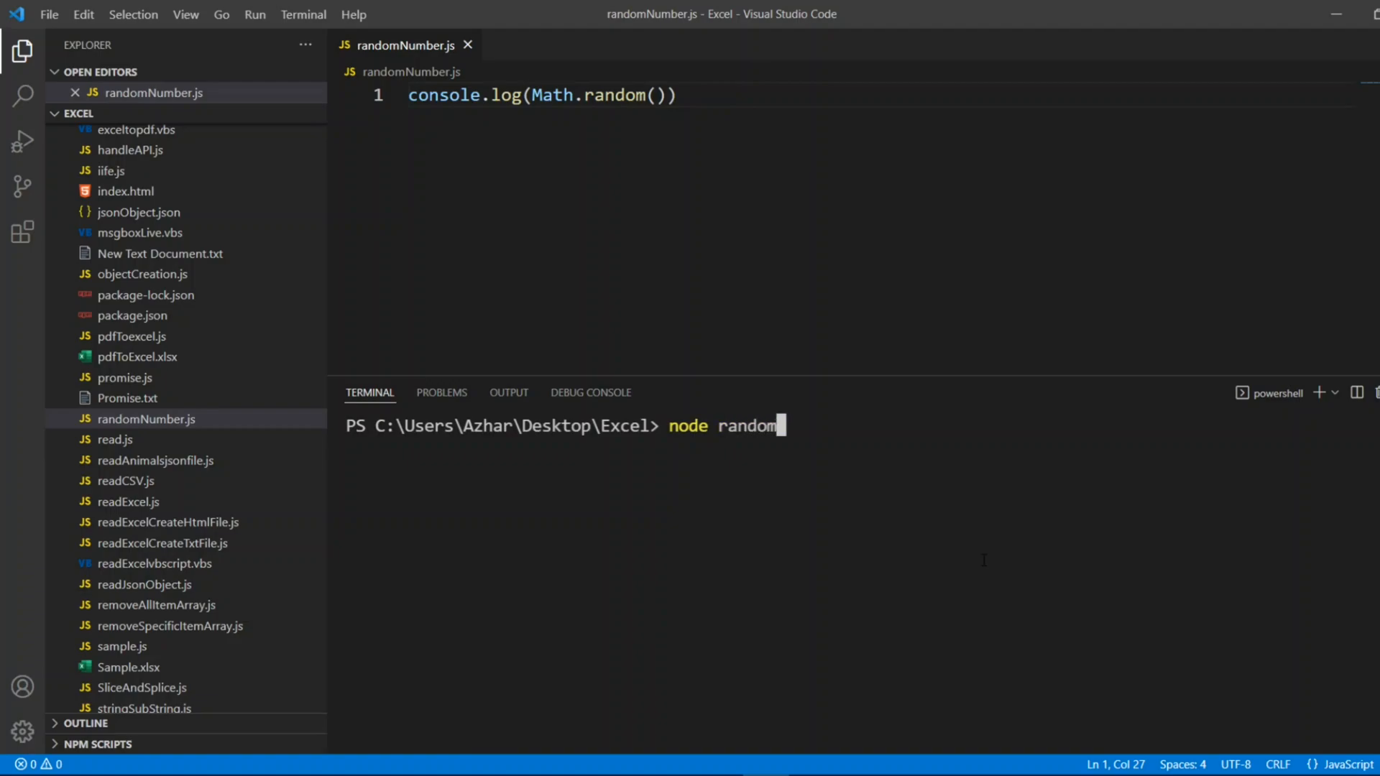
{"action": "type", "text": "Number"}
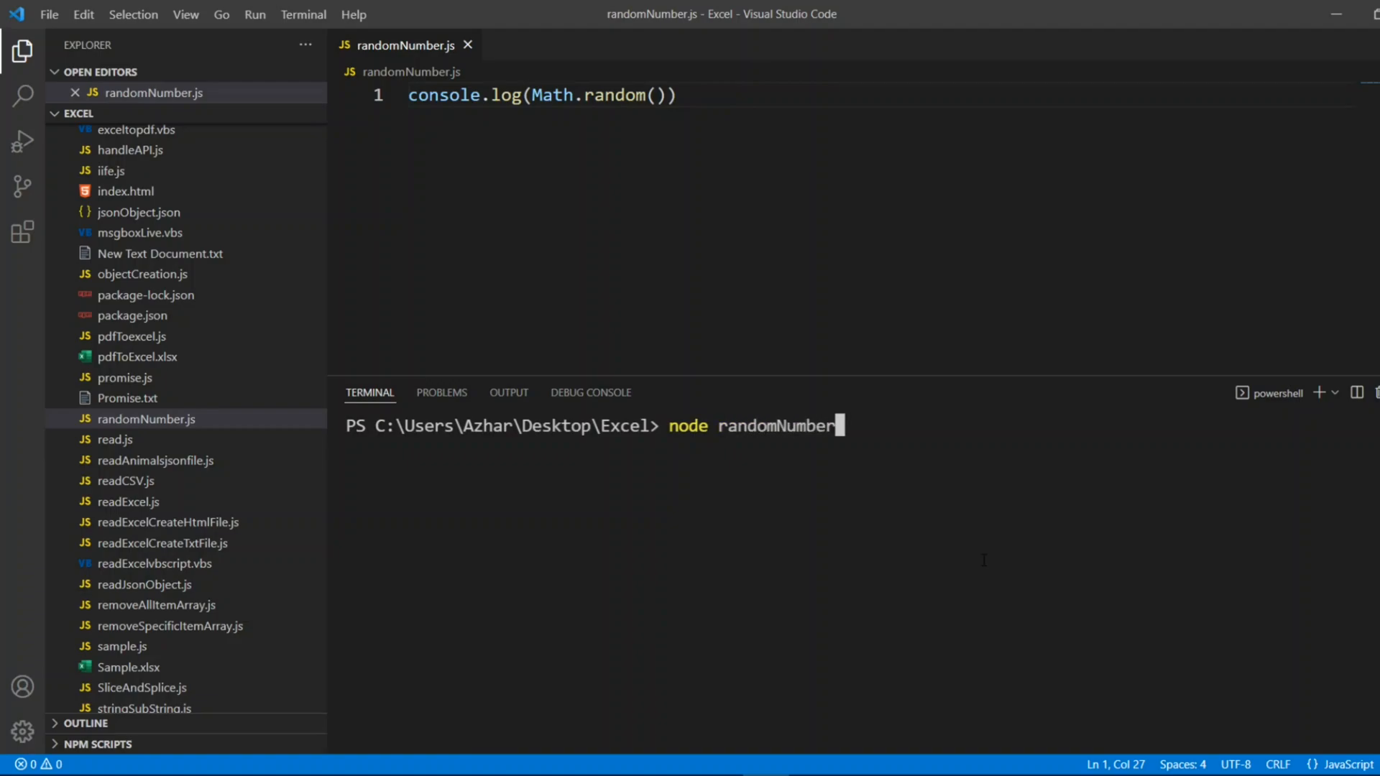
{"action": "key", "text": "Return"}
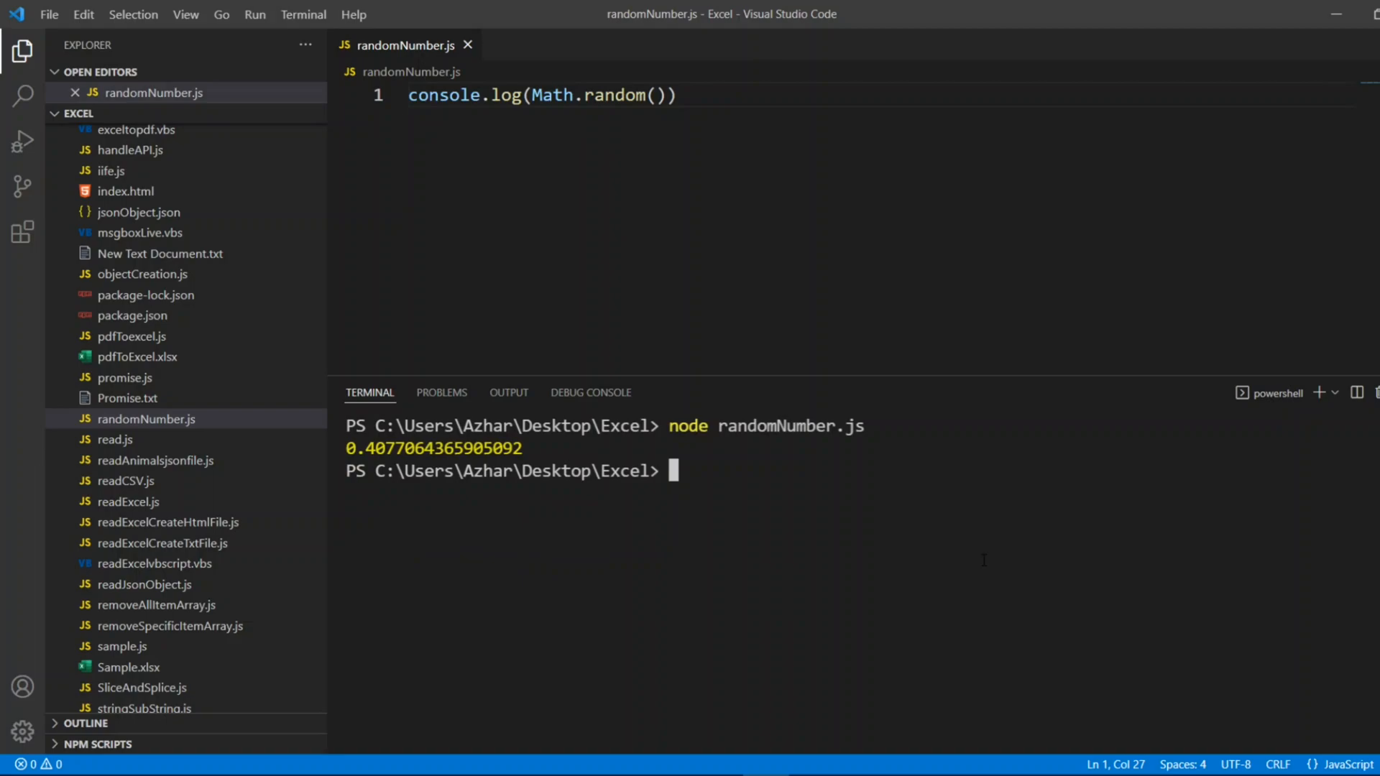
{"action": "key", "text": "Return"}
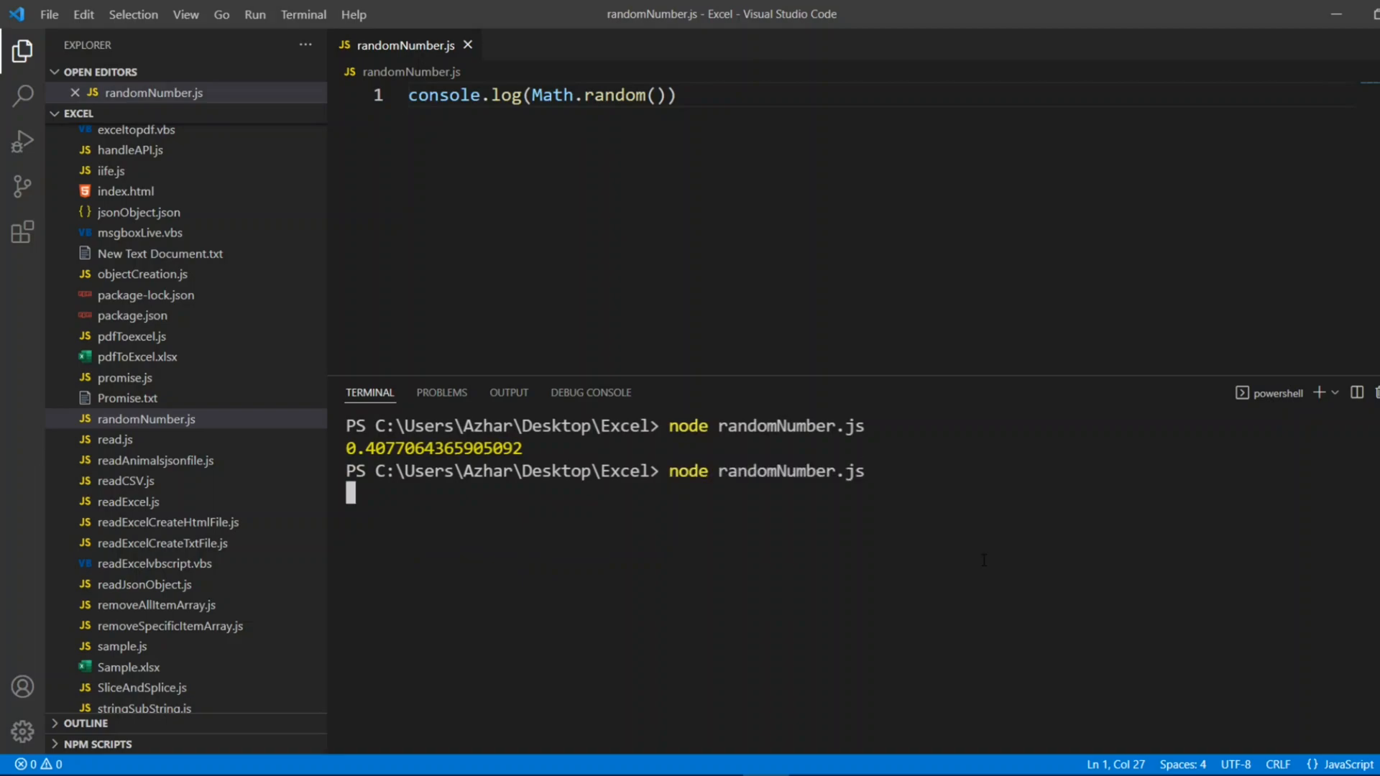
{"action": "key", "text": "Return"}
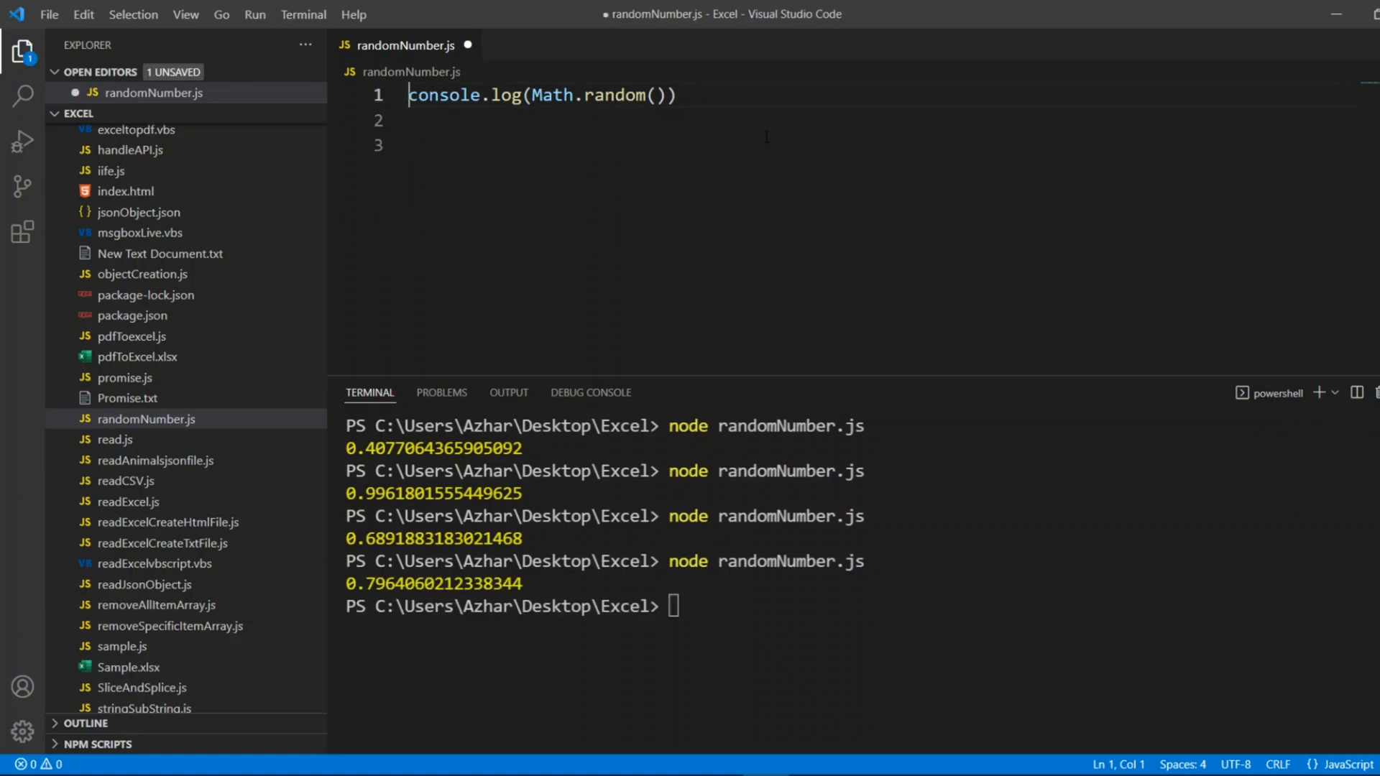
Add a second line logging Math.random()*10
{"action": "left_click", "coordinate": [414, 120]}
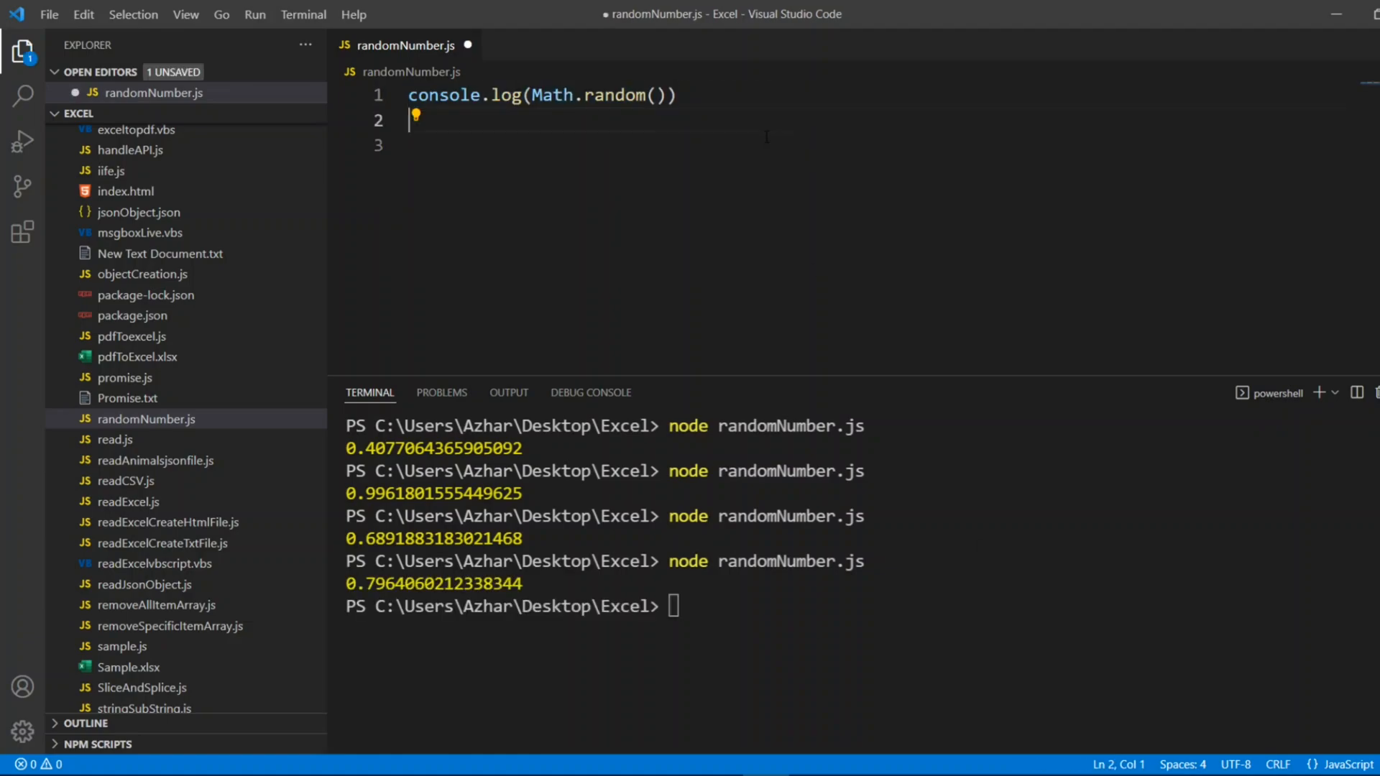
{"action": "type", "text": "console.log(Math.random())"}
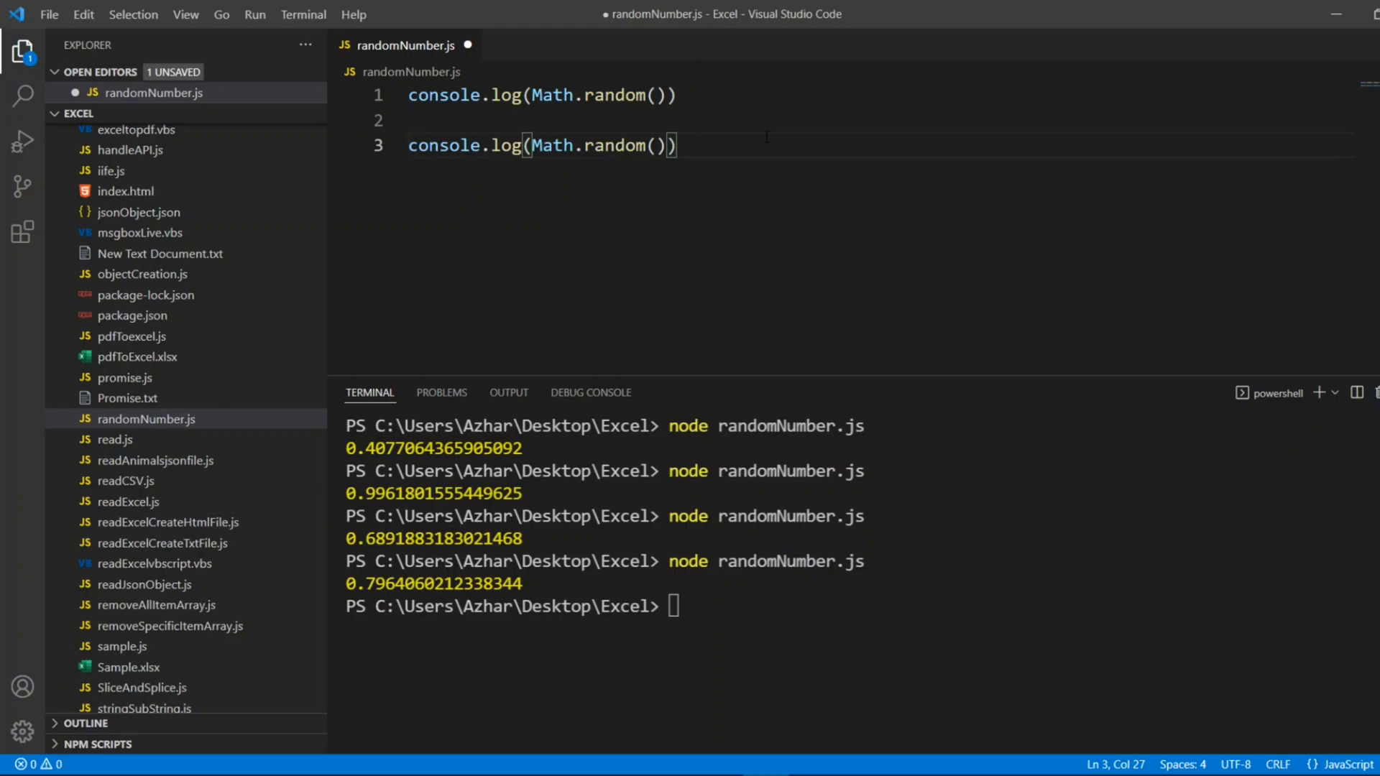
{"action": "type", "text": "*10"}
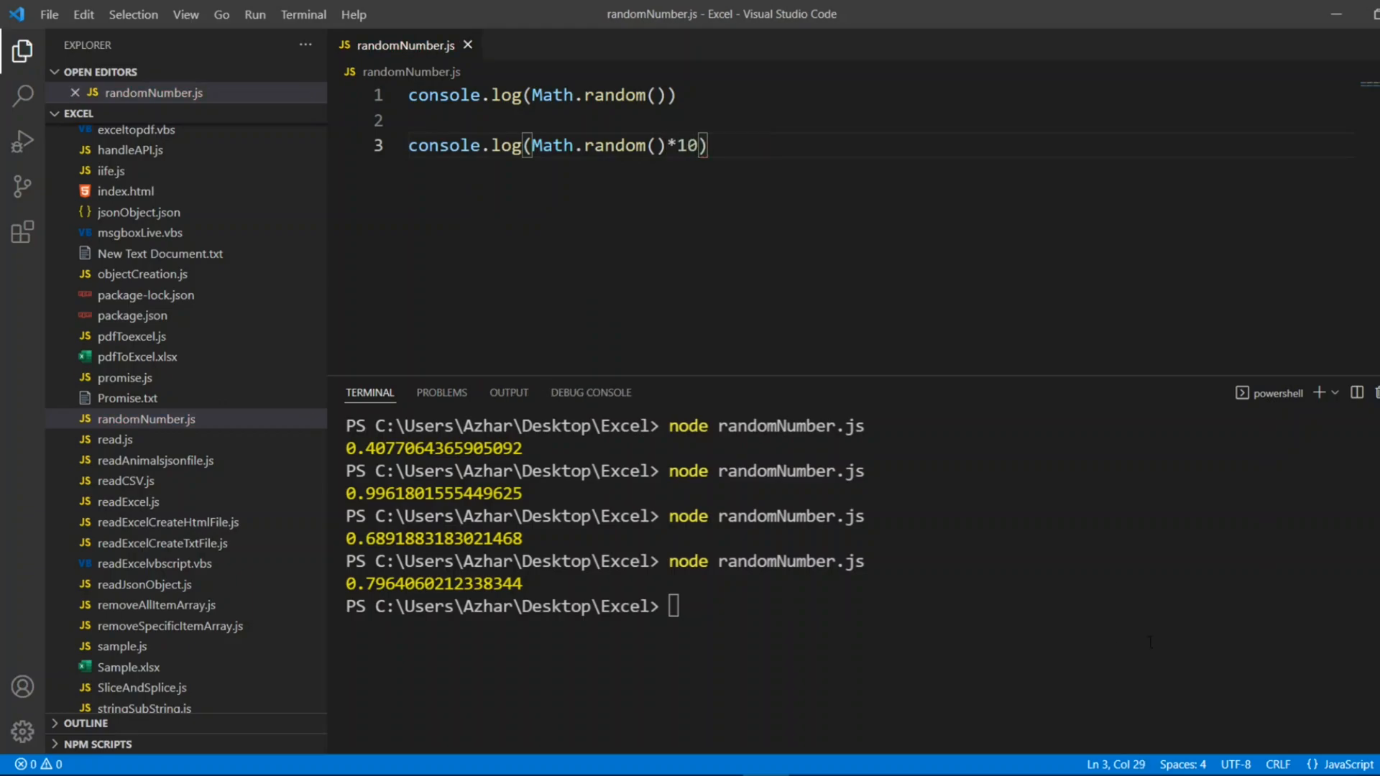
Clear the terminal, comment out line 1, and rerun the script for values between 0 and 10
{"action": "type", "text": "cls"}
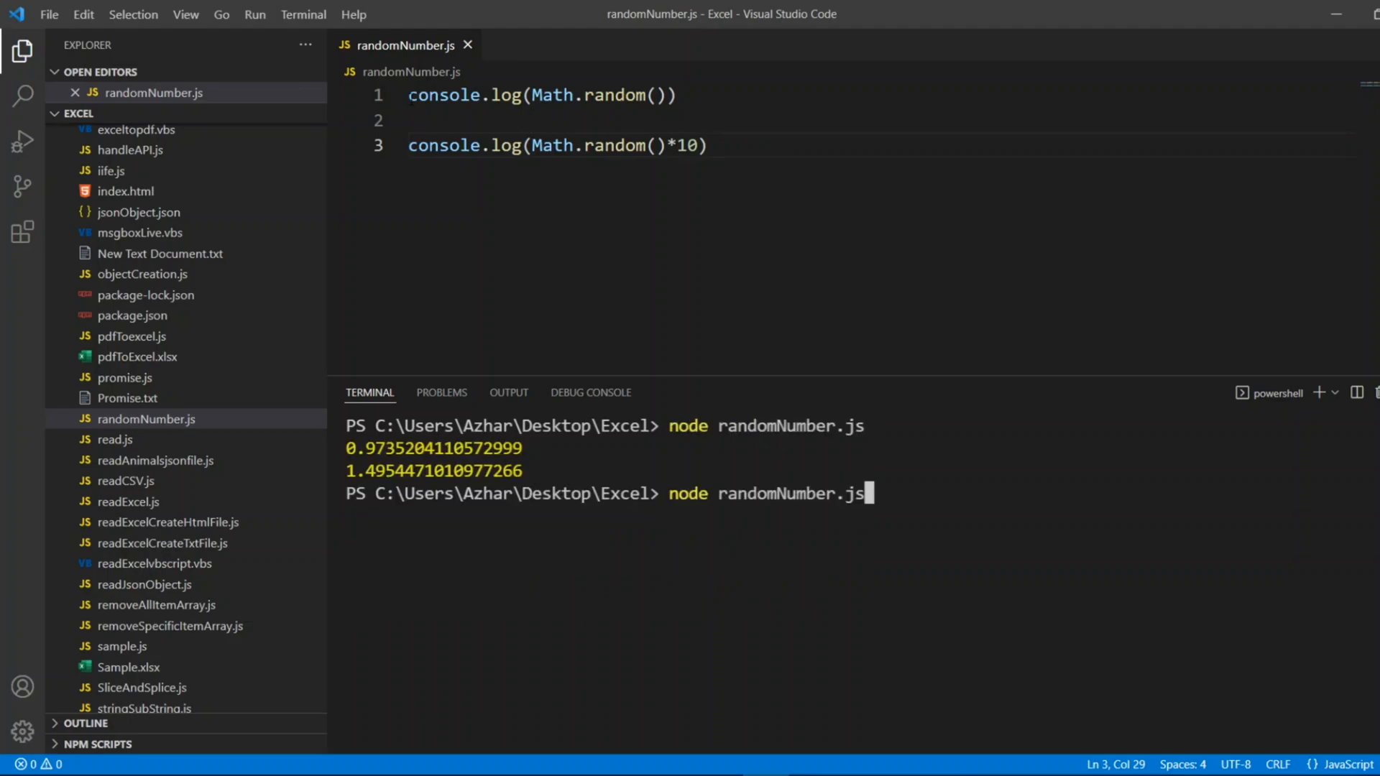
{"action": "type", "text": "//"}
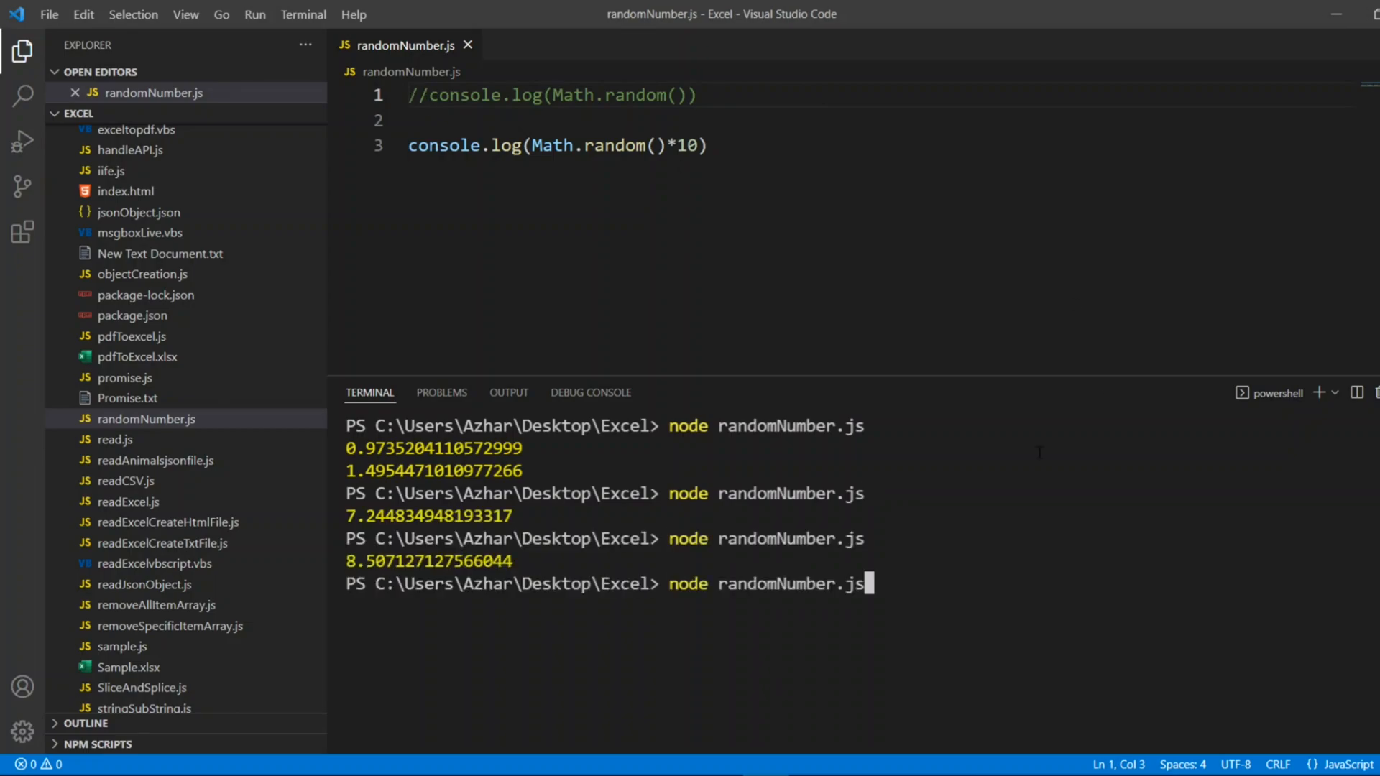
{"action": "key", "text": "Return"}
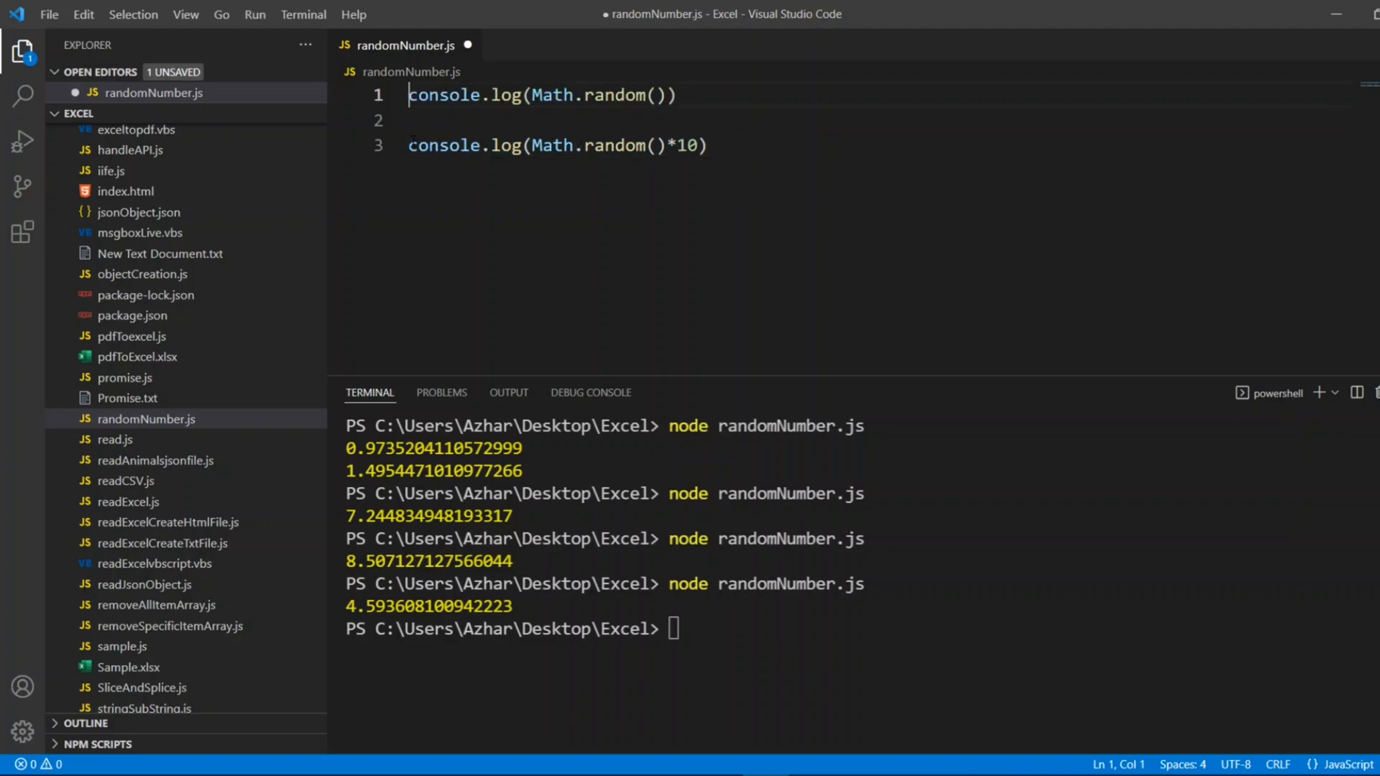
Add comments about generating a random number and any number between 1 and 10
{"action": "type", "text": "/"}
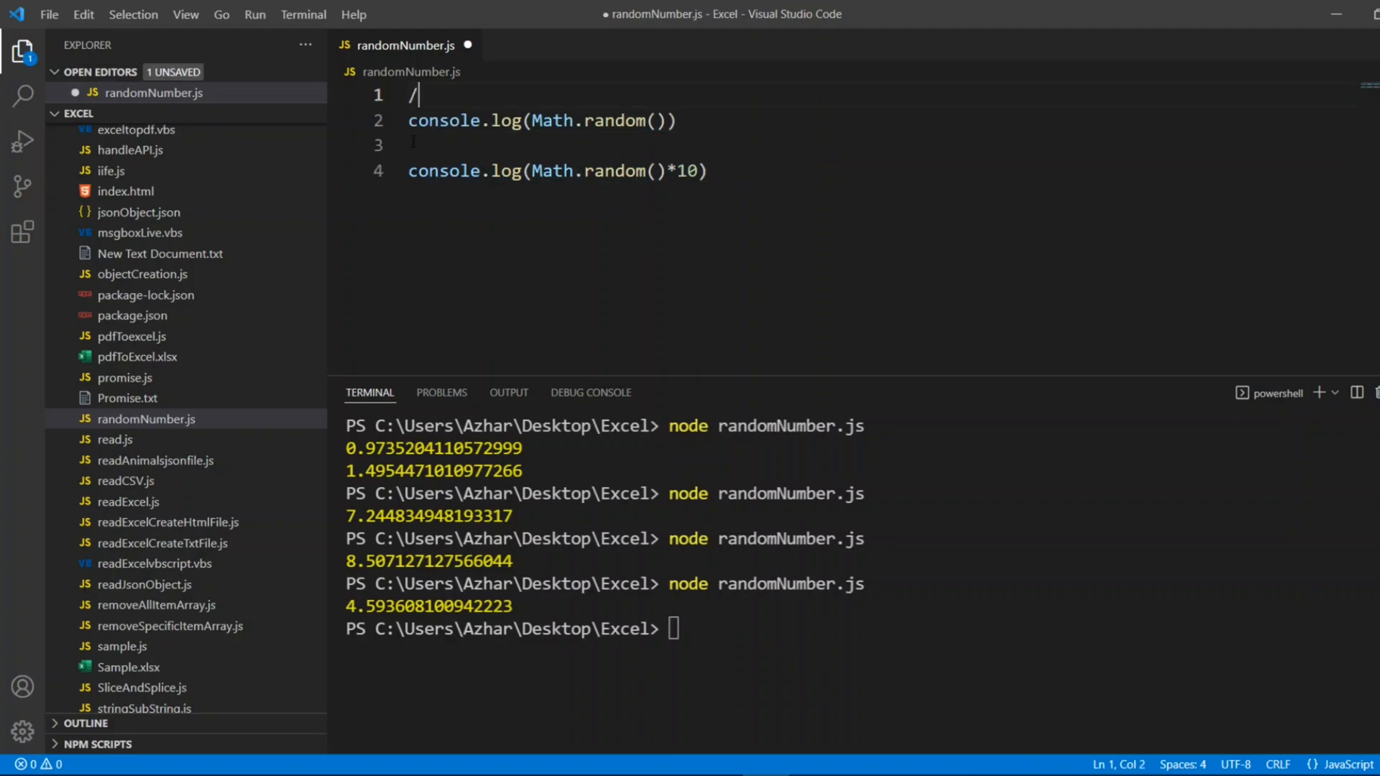
{"action": "type", "text": "/Genrating a random"}
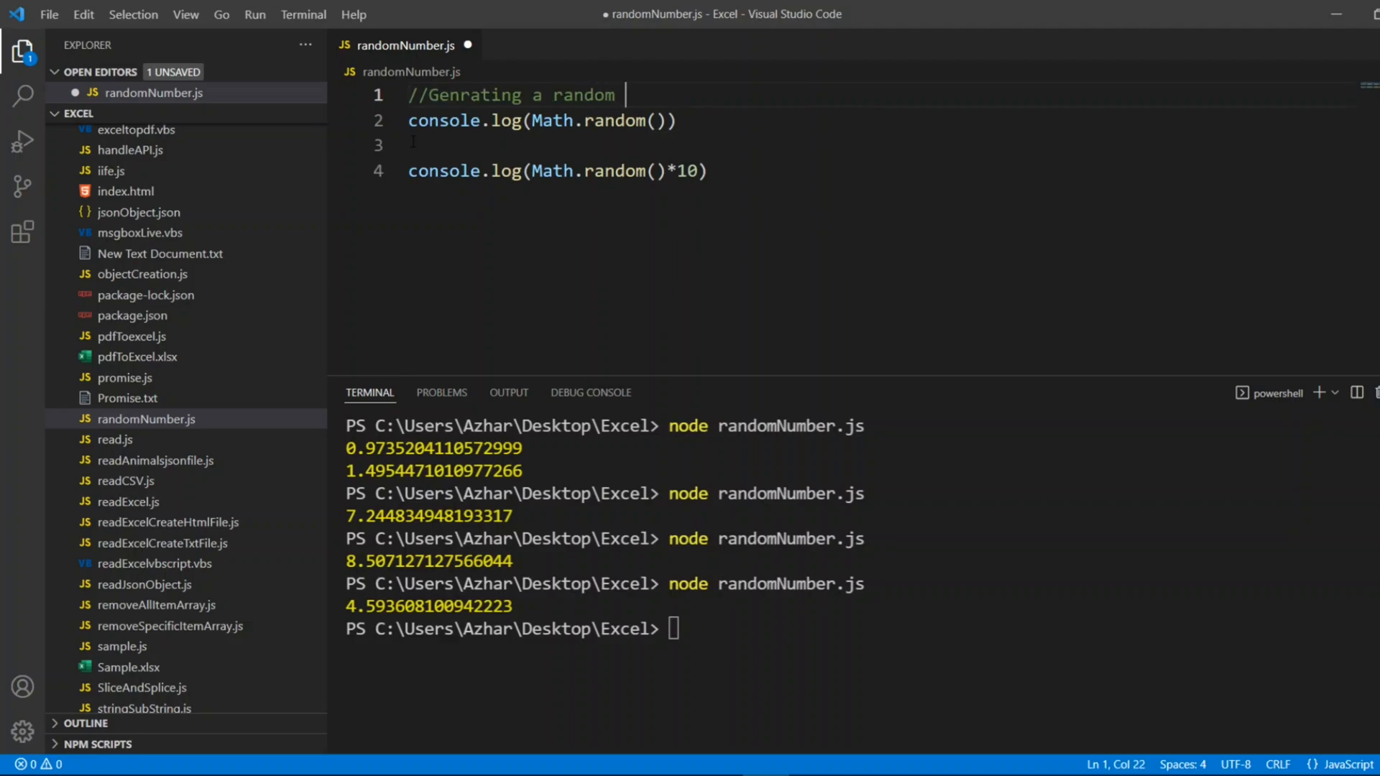
{"action": "type", "text": "number"}
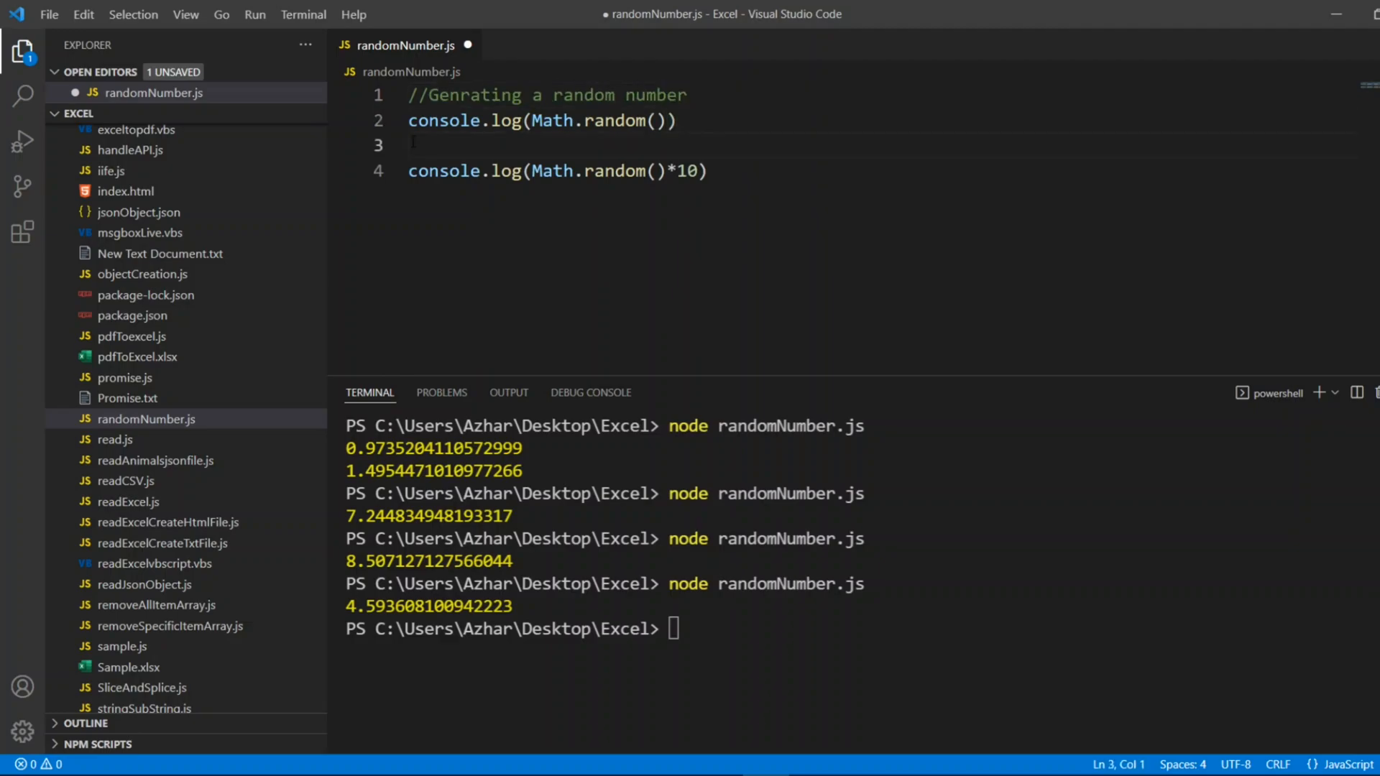
{"action": "type", "text": "//Generating"}
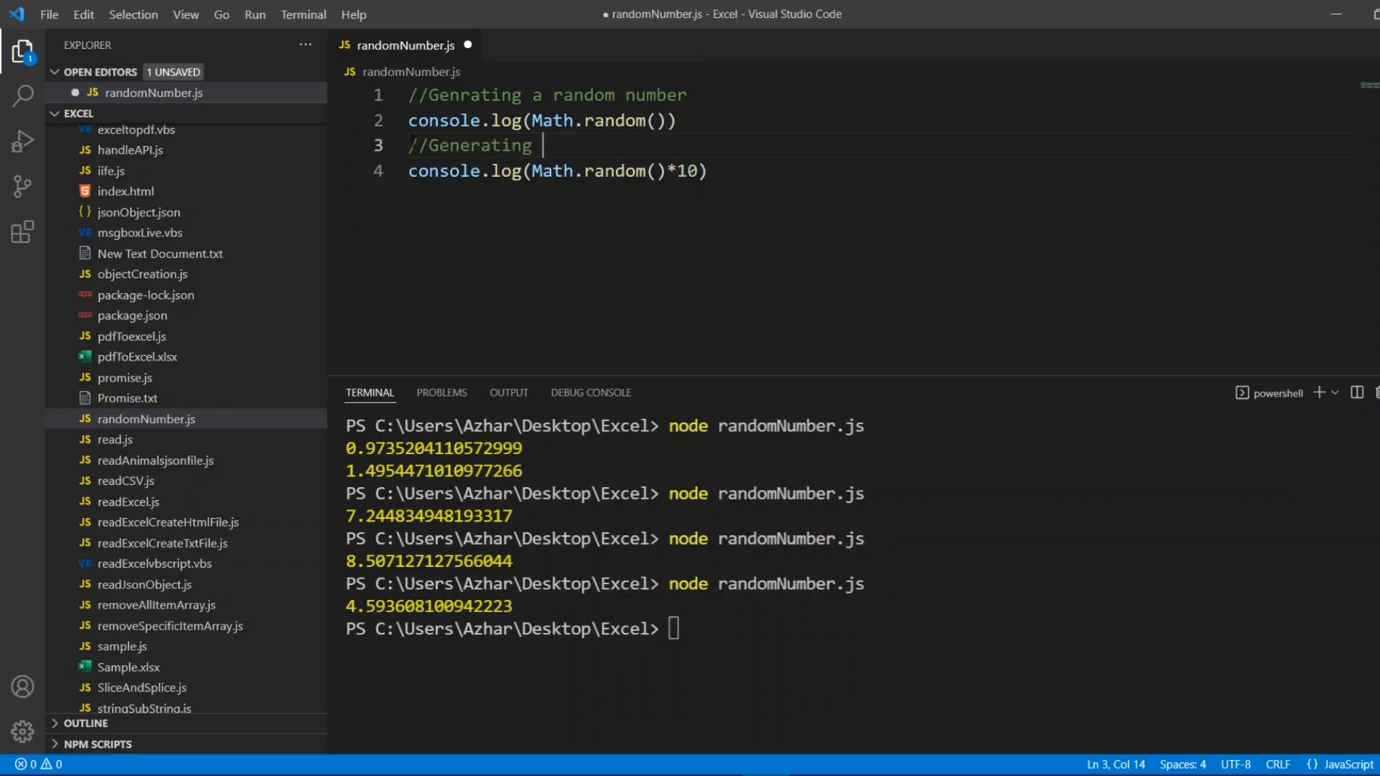
{"action": "type", "text": "any number between"}
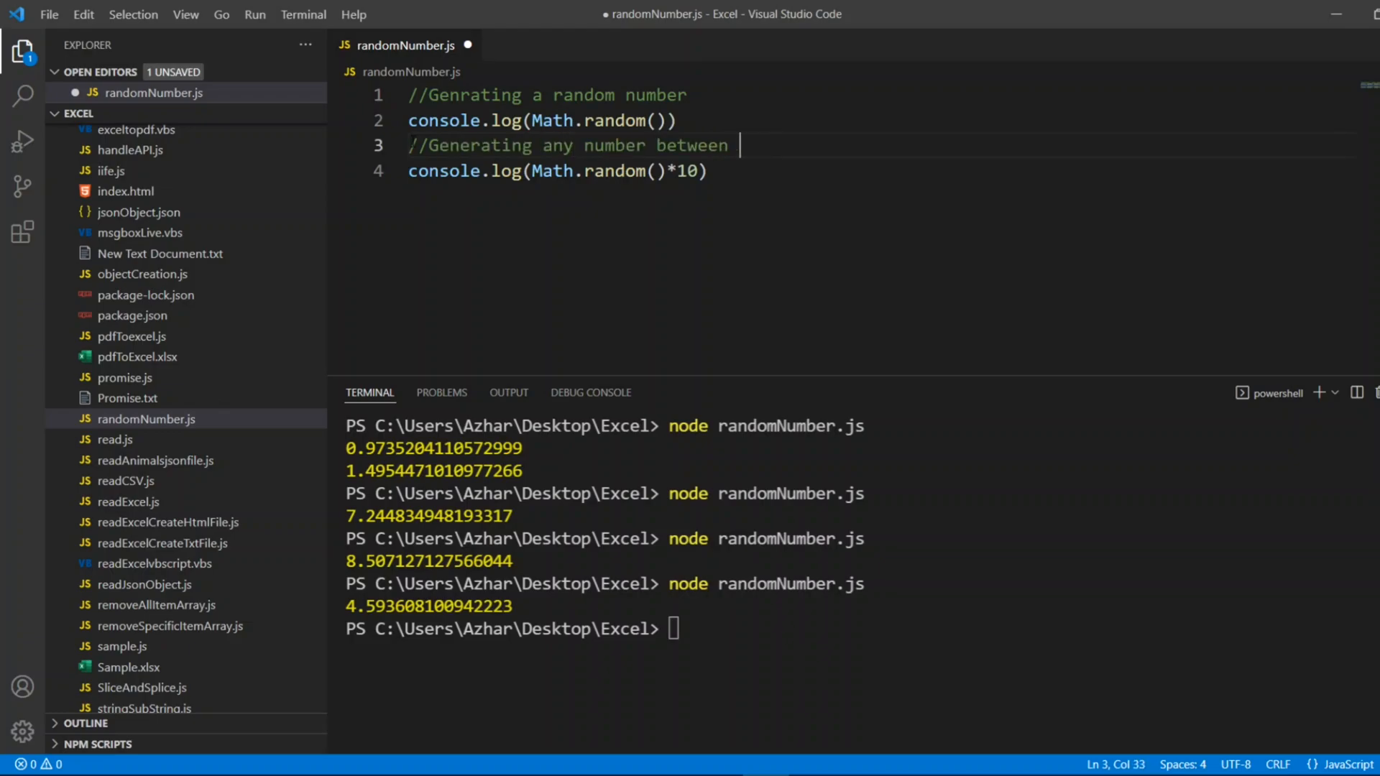
{"action": "type", "text": "1 and 10"}
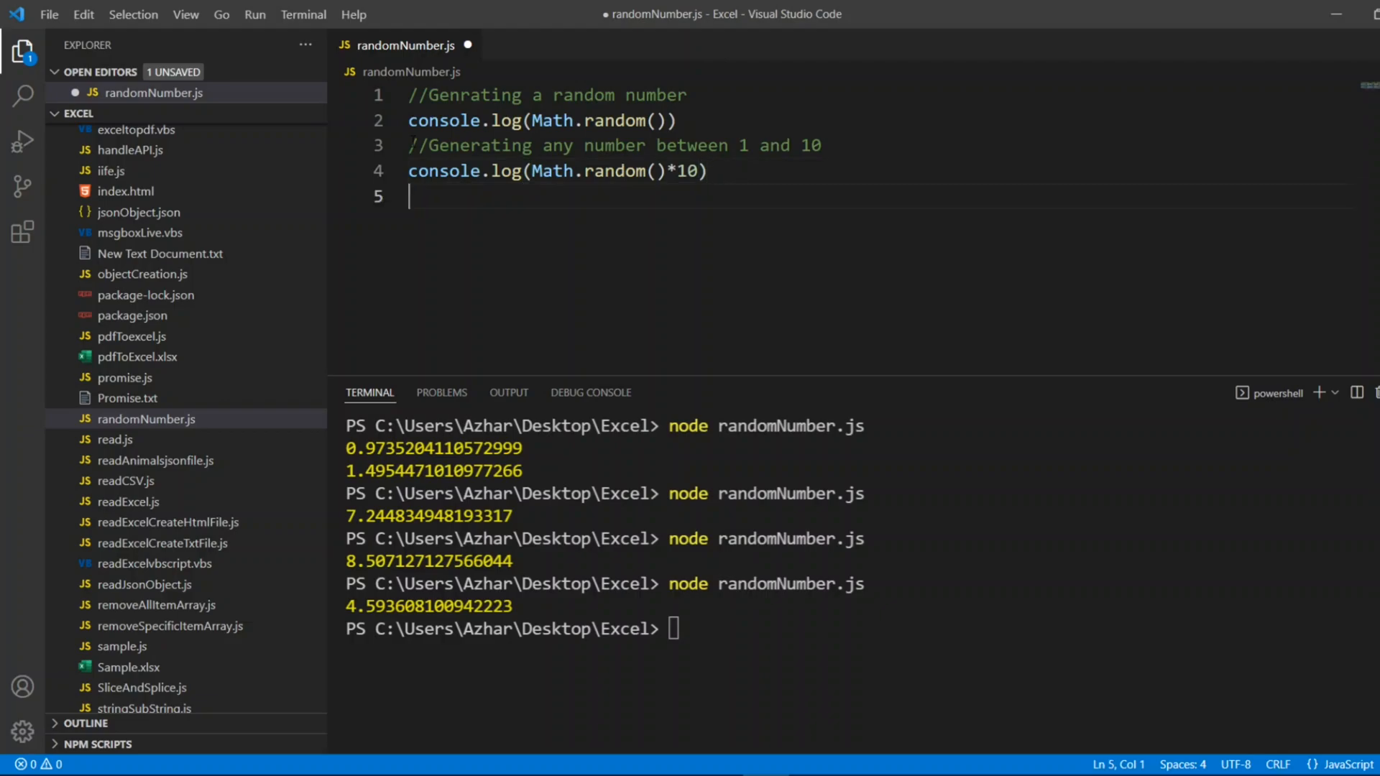
Add the comment '//Generating a Integer between 1 and 10' and start a new line below it
{"action": "type", "text": "//G"}
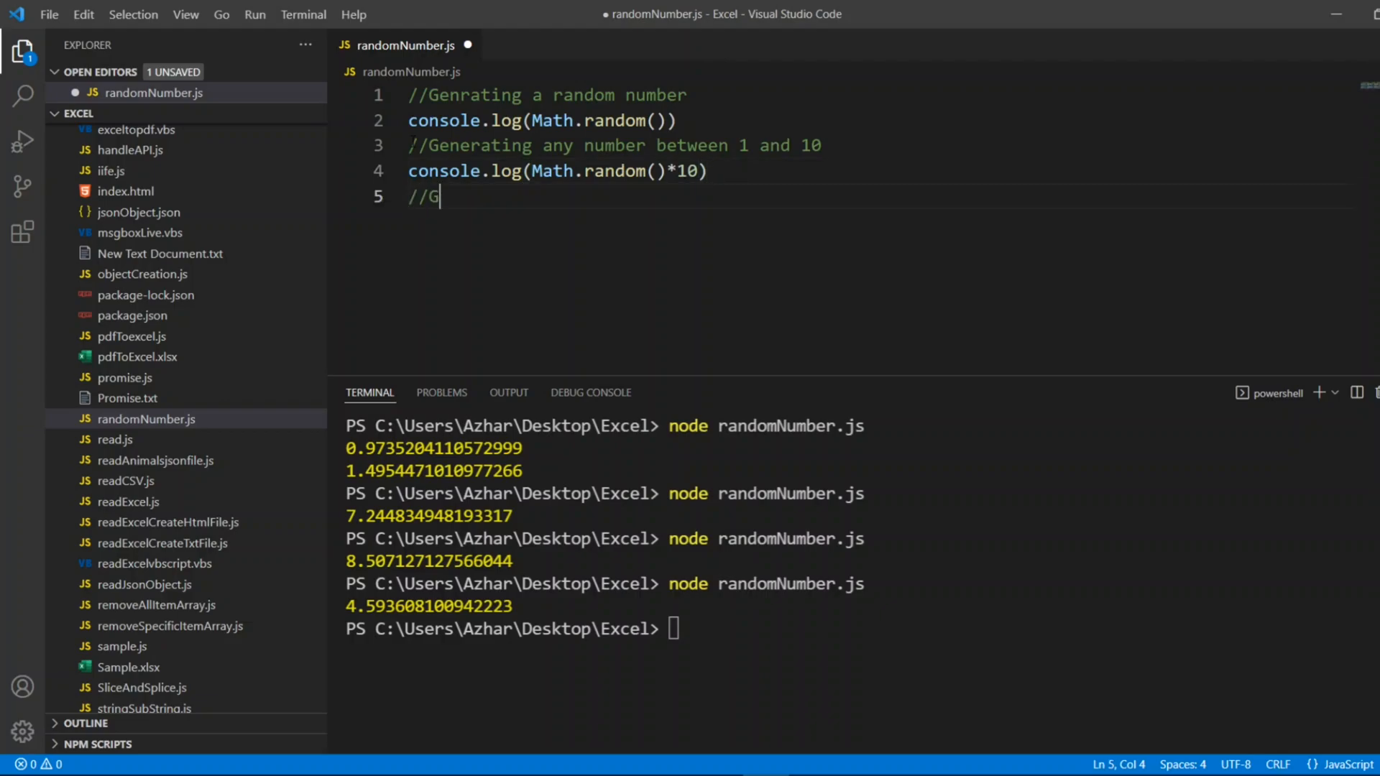
{"action": "type", "text": "enerati"}
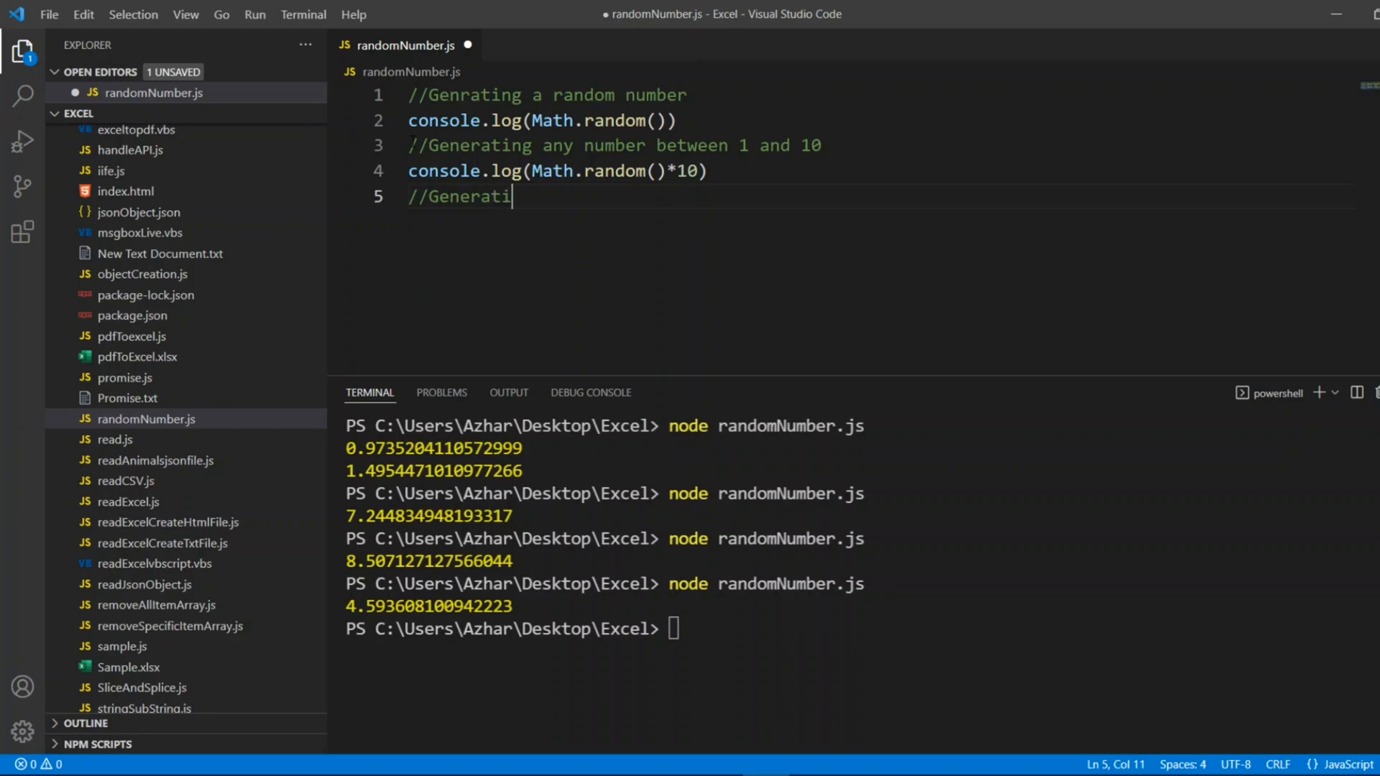
{"action": "type", "text": "ng a Inte"}
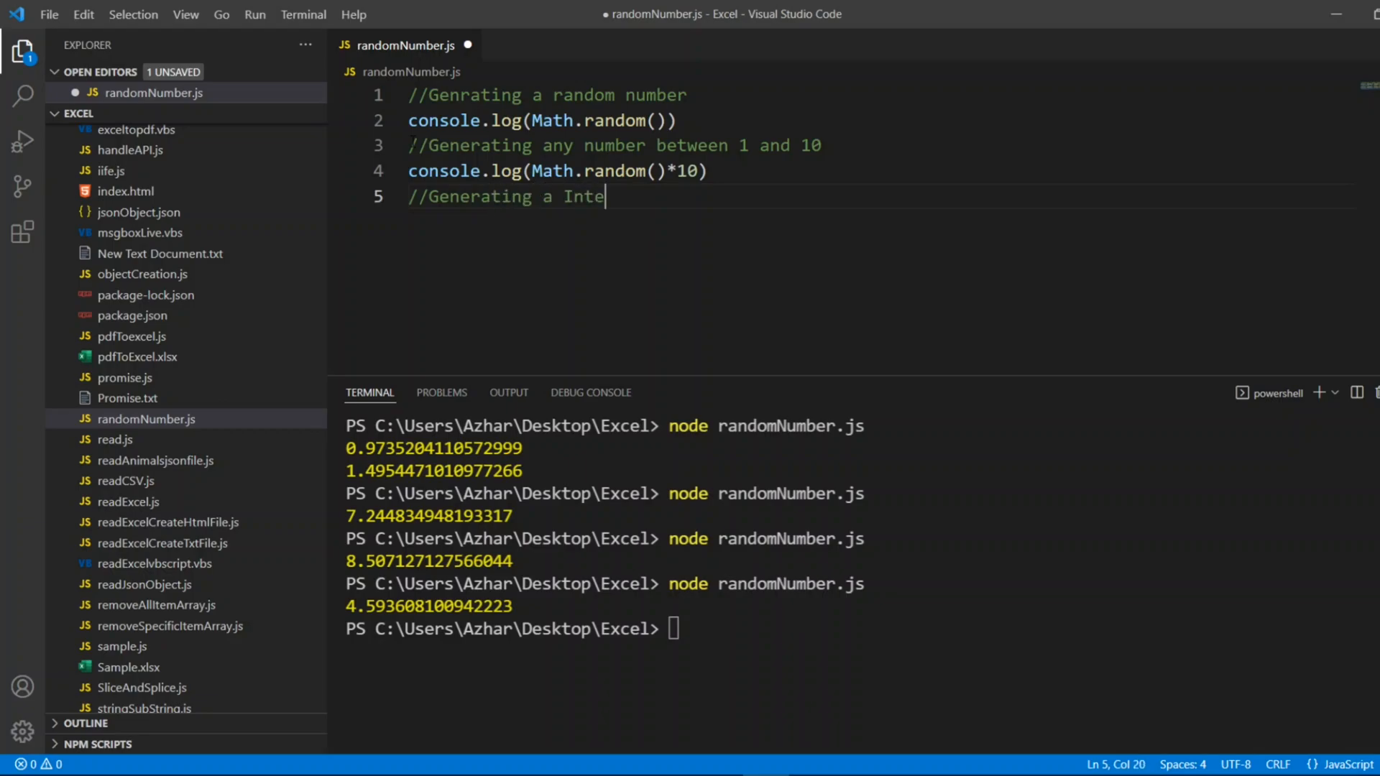
{"action": "type", "text": "ger be"}
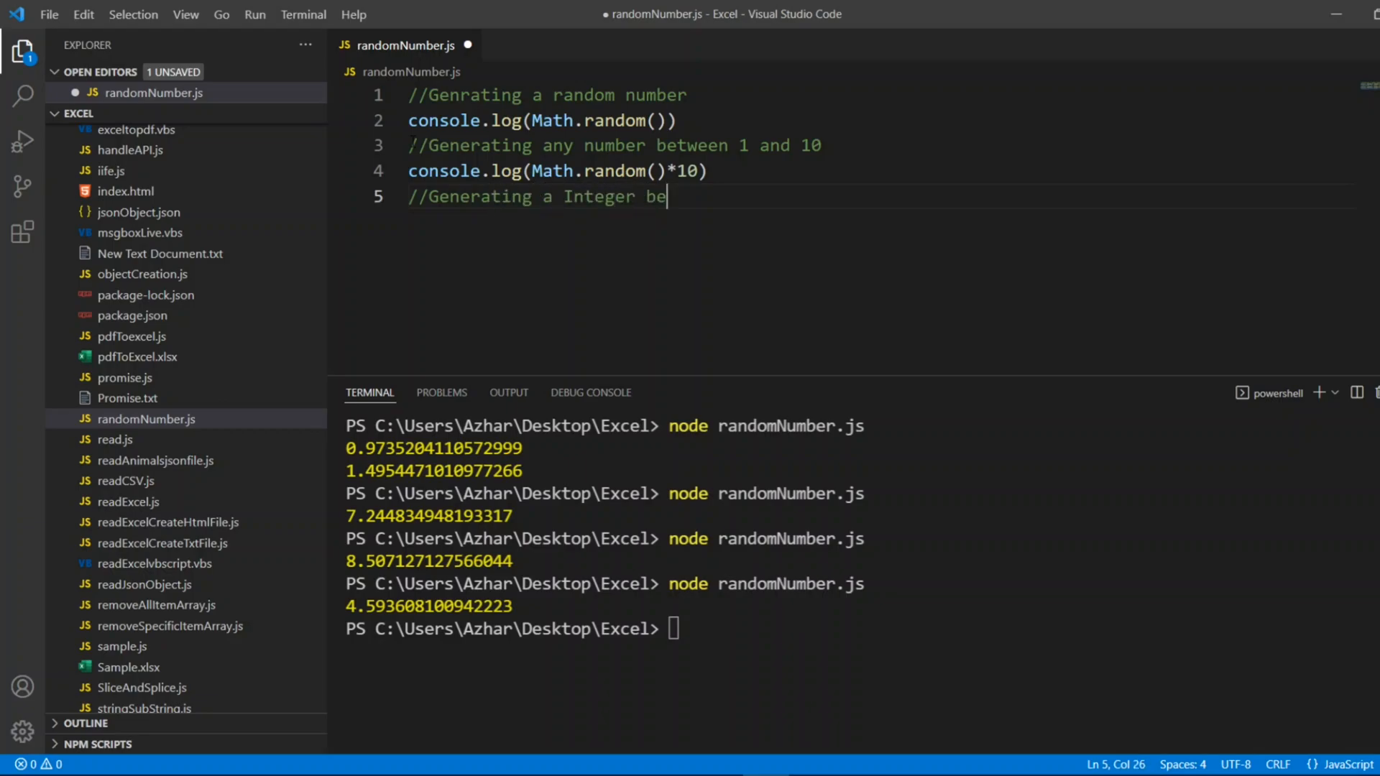
{"action": "type", "text": "tween 1"}
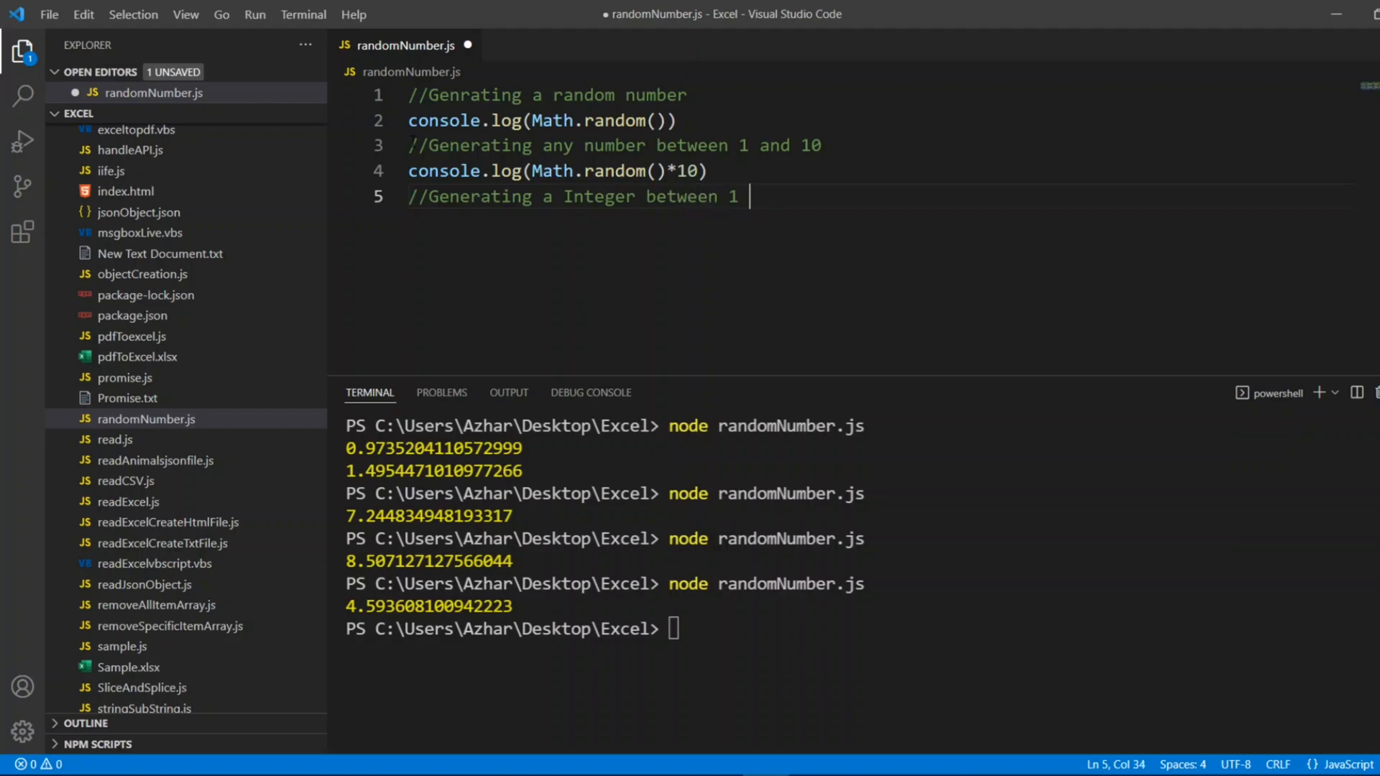
{"action": "type", "text": "and 10"}
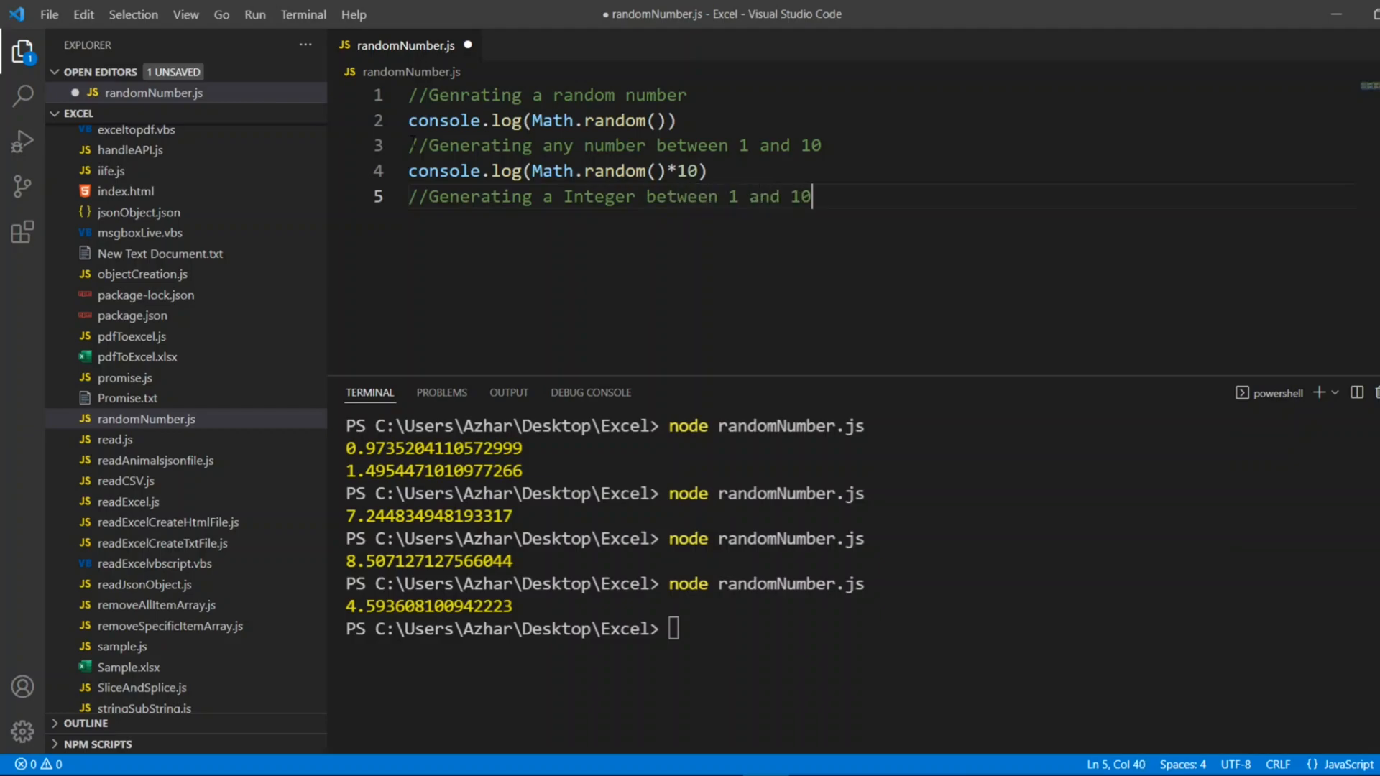
{"action": "left_click", "coordinate": [709, 171]}
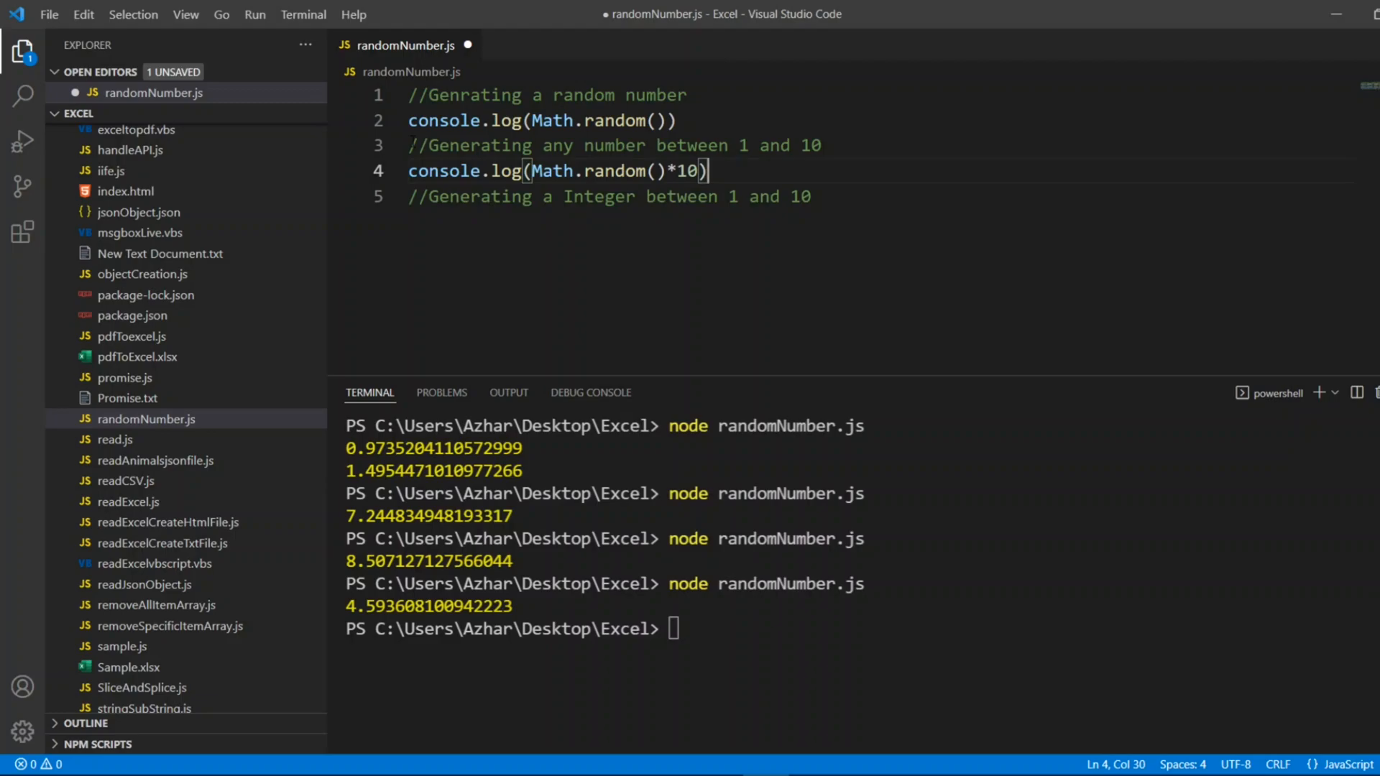
{"action": "left_click", "coordinate": [707, 196]}
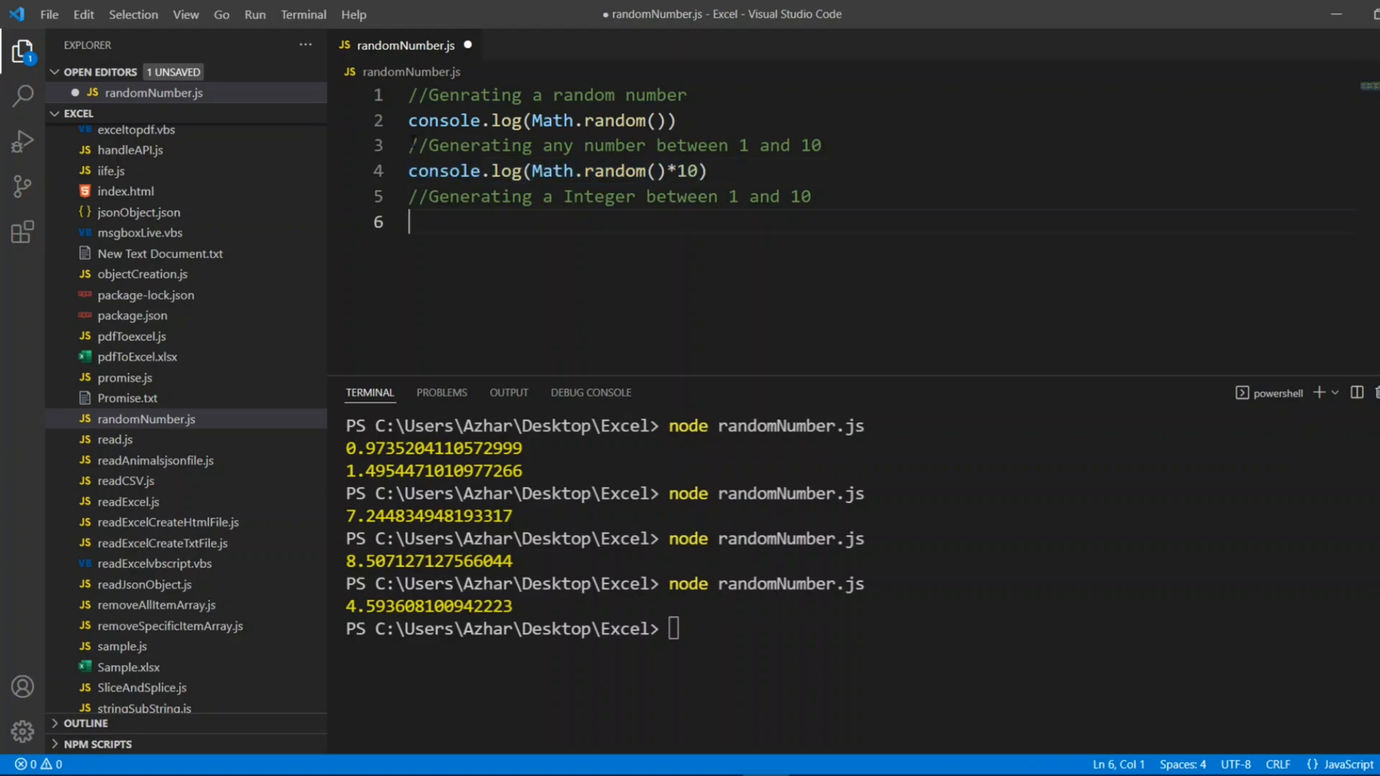
Write console.log(Math.floor(Math.random()*10)+1) with the earlier examples commented out, and save
{"action": "type", "text": "console.log(Math.random()*10)"}
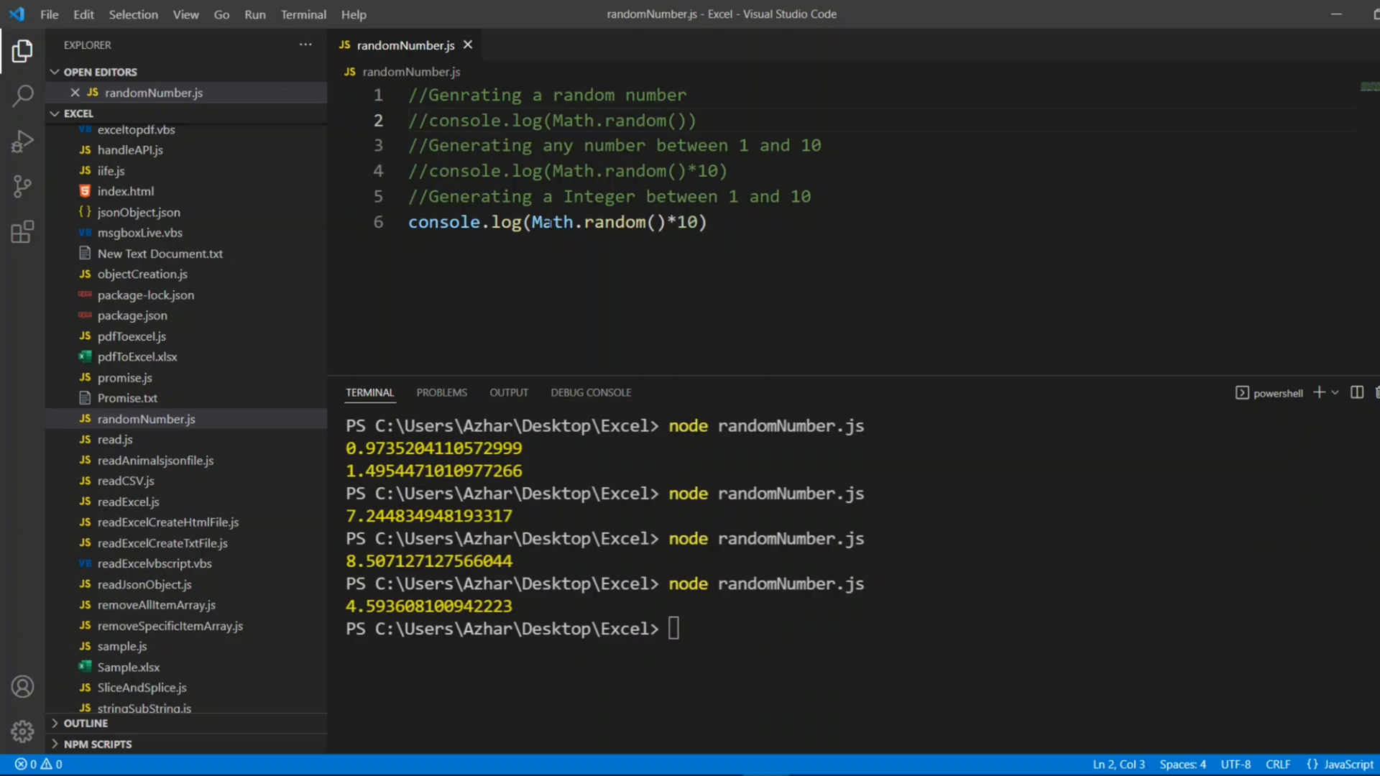
{"action": "type", "text": "Math.floor"}
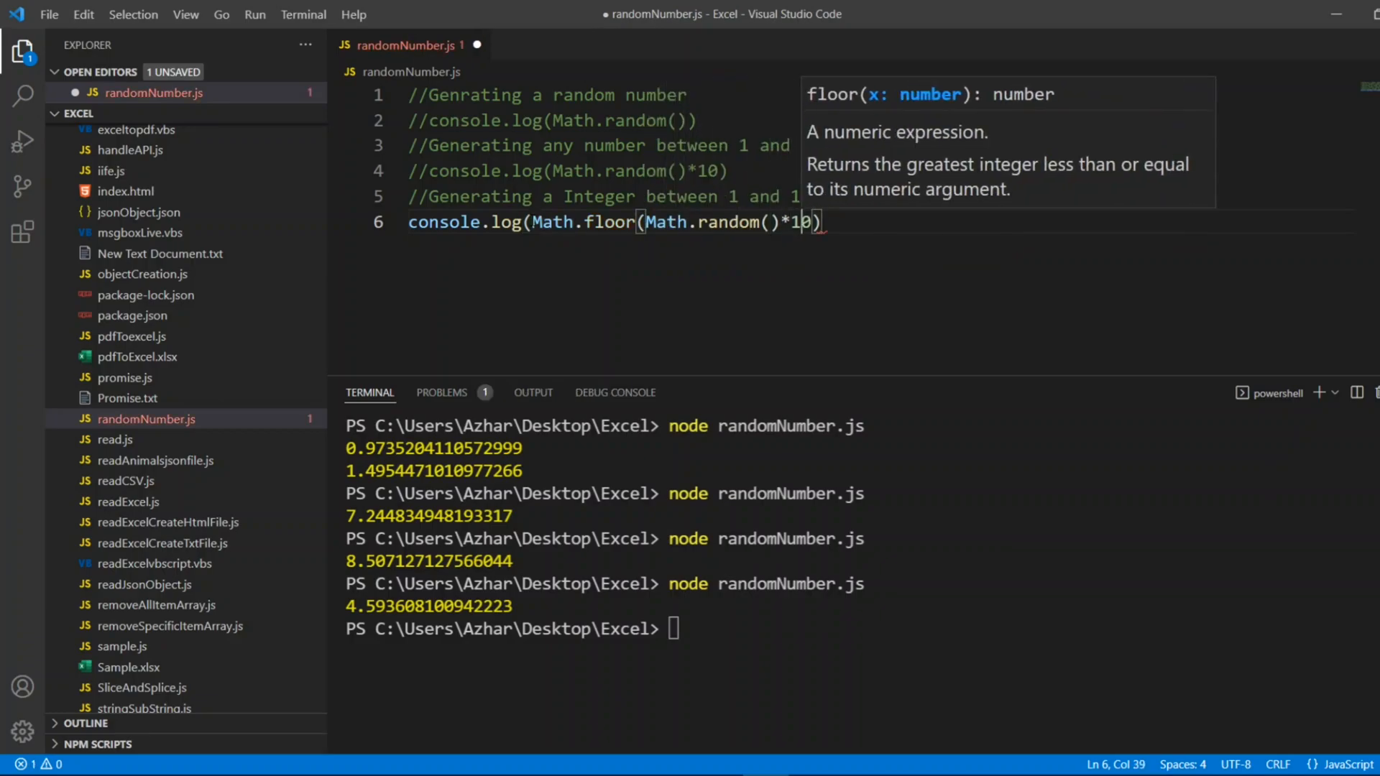
{"action": "type", "text": "+1"}
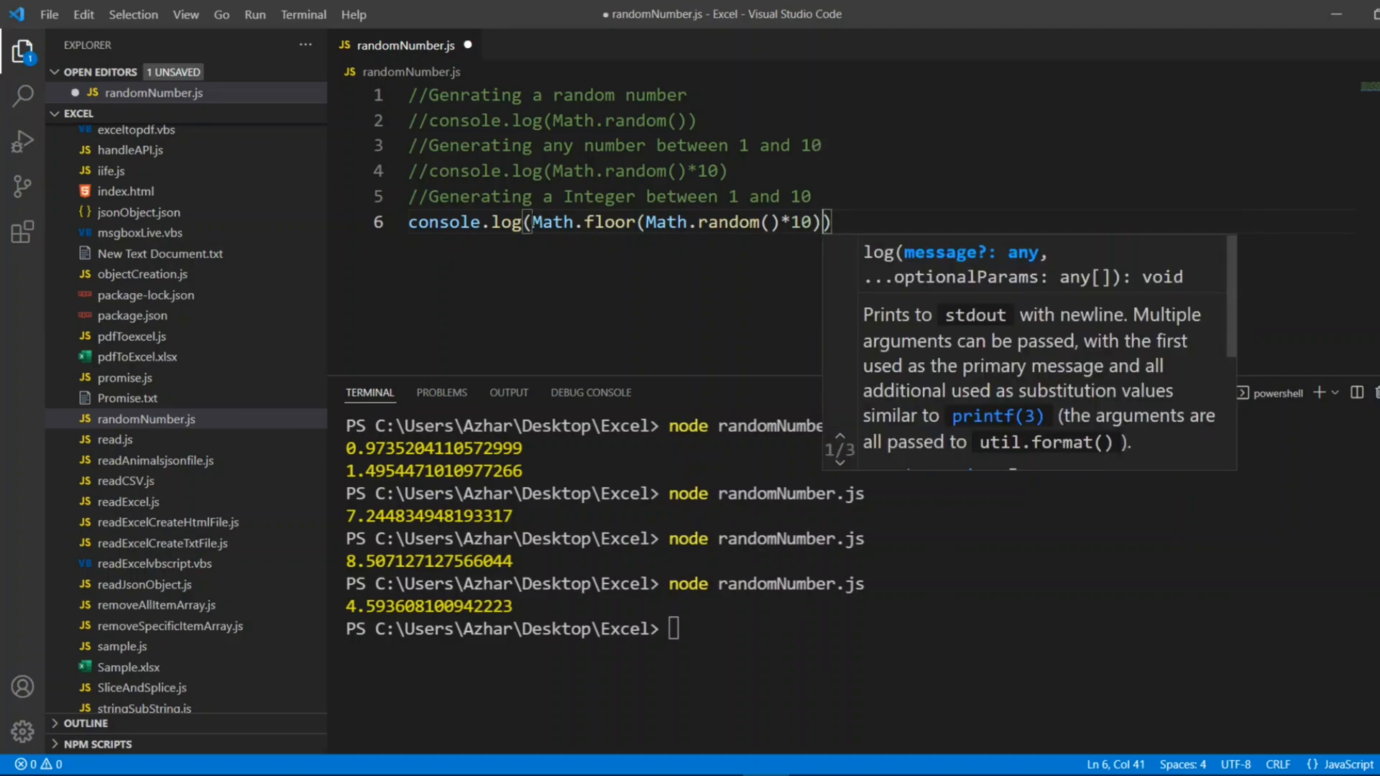
{"action": "type", "text": "+1"}
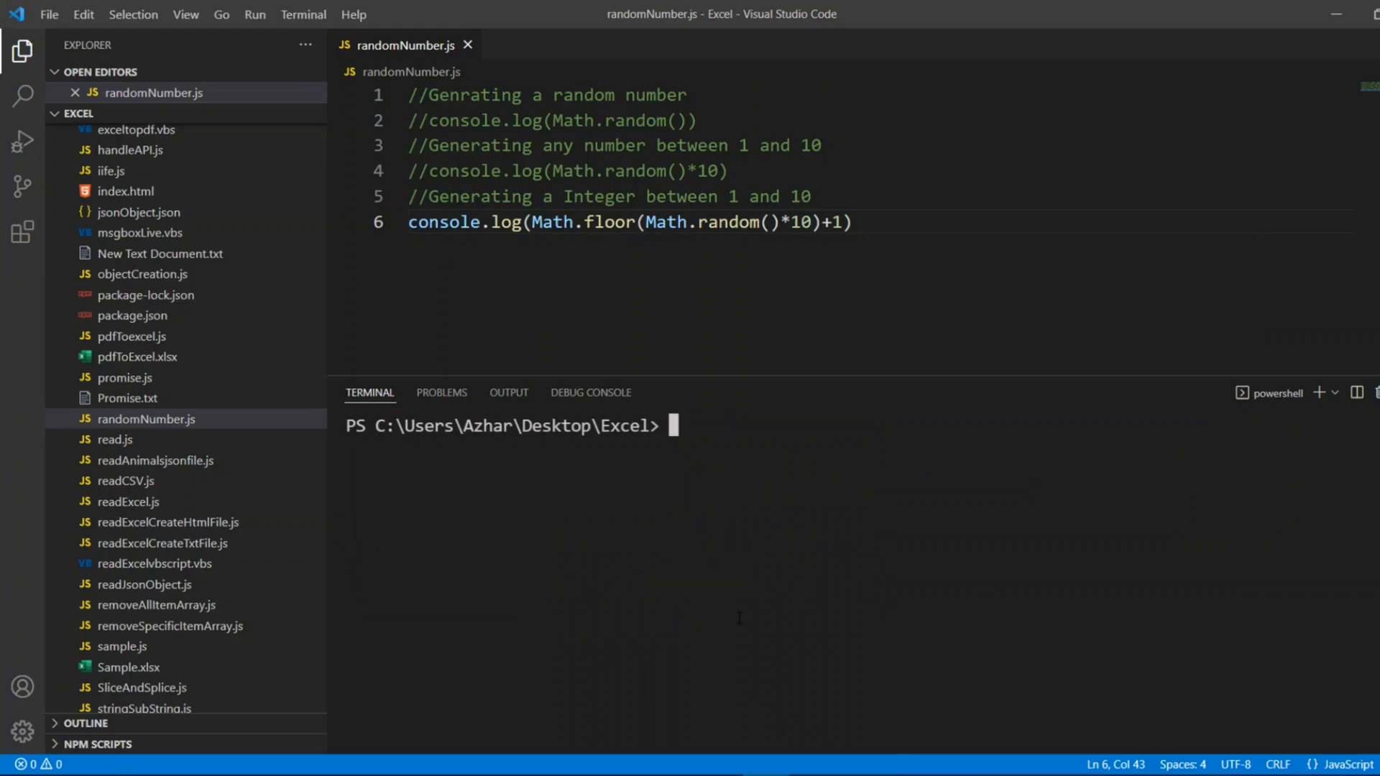
Run node randomNumber.js several times, printing whole numbers like 8, 2, 3
{"action": "type", "text": "node randomNumber.js"}
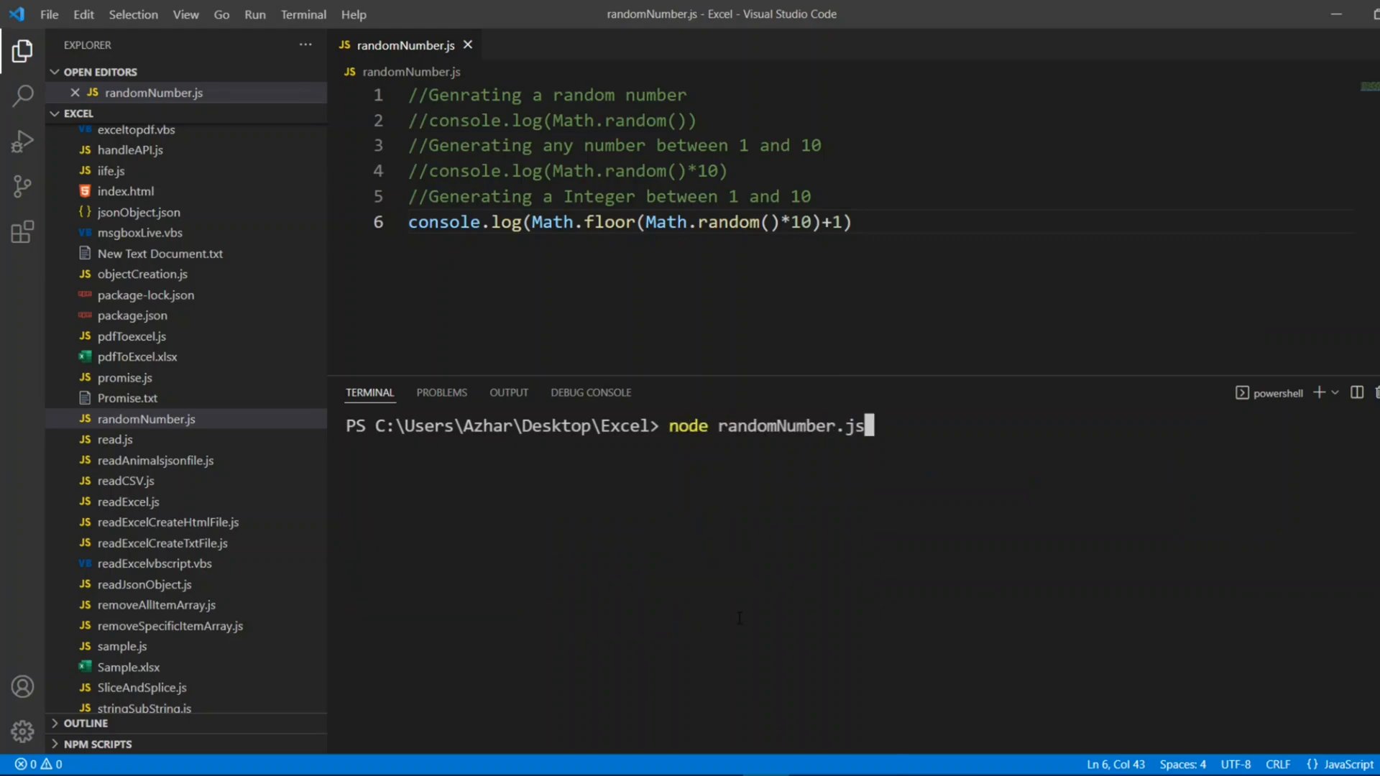
{"action": "key", "text": "Return"}
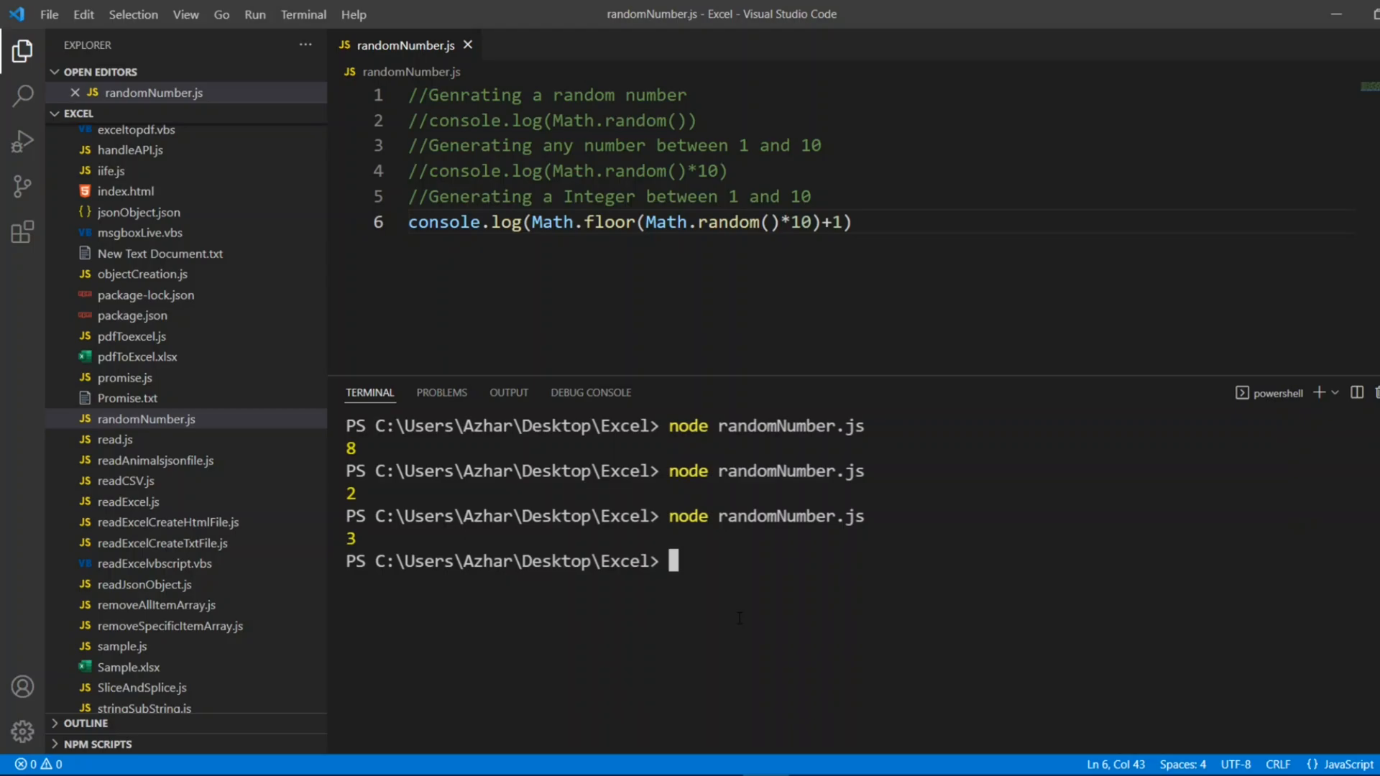
{"action": "key", "text": "Return"}
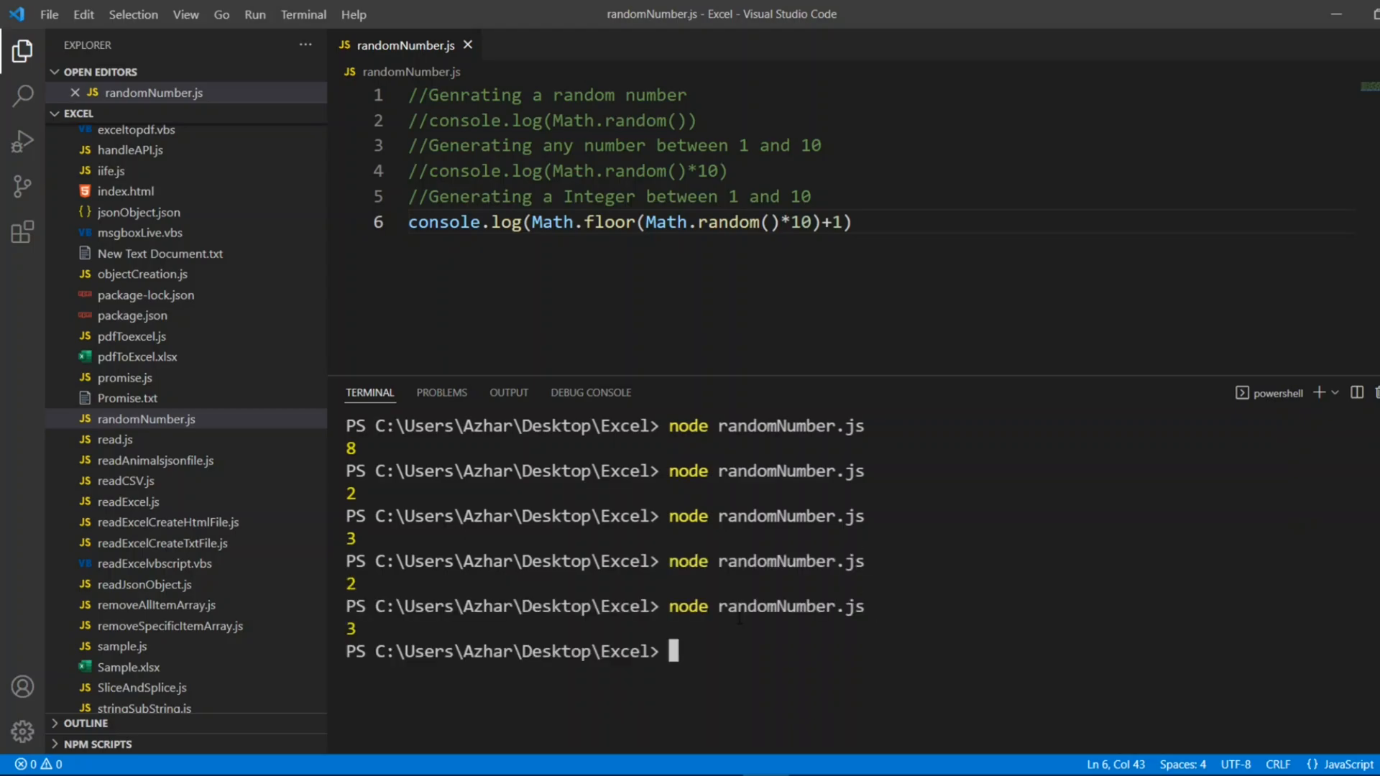
Comment out the 1–10 line, add Math.floor(Math.random()*100)+1, and run it printing integers like 76, 80, 63, 98
{"action": "left_click", "coordinate": [849, 222]}
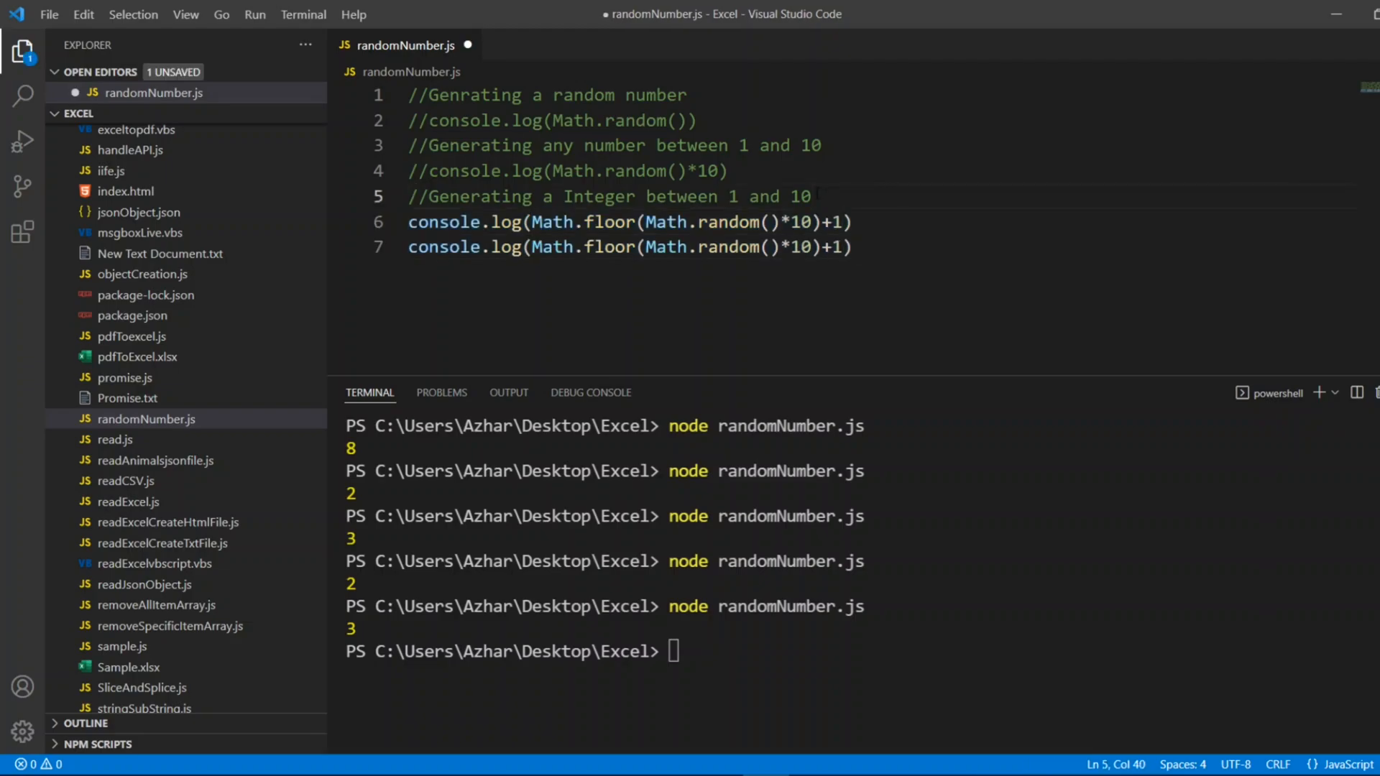
{"action": "left_click", "coordinate": [809, 197]}
{"action": "type", "text": "//"}
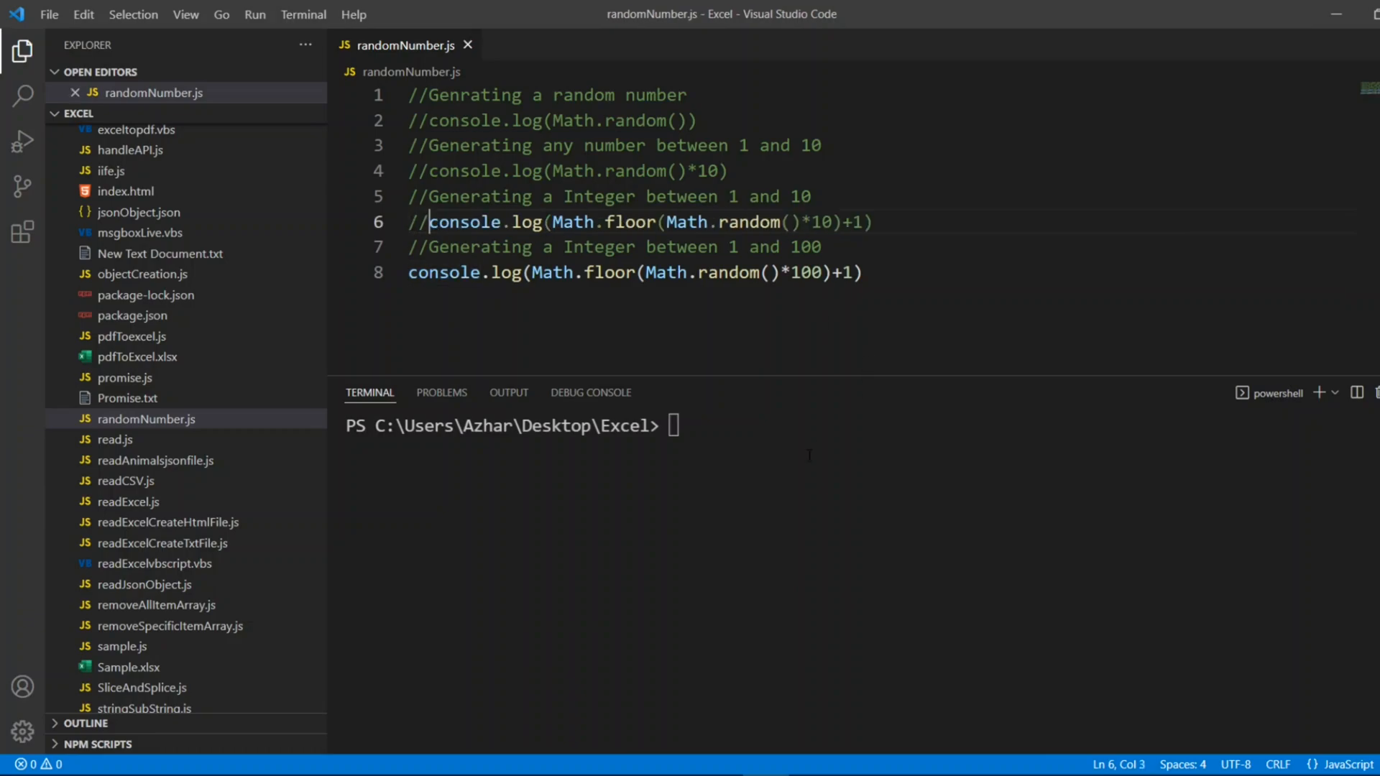
{"action": "type", "text": "node randomNumber.js"}
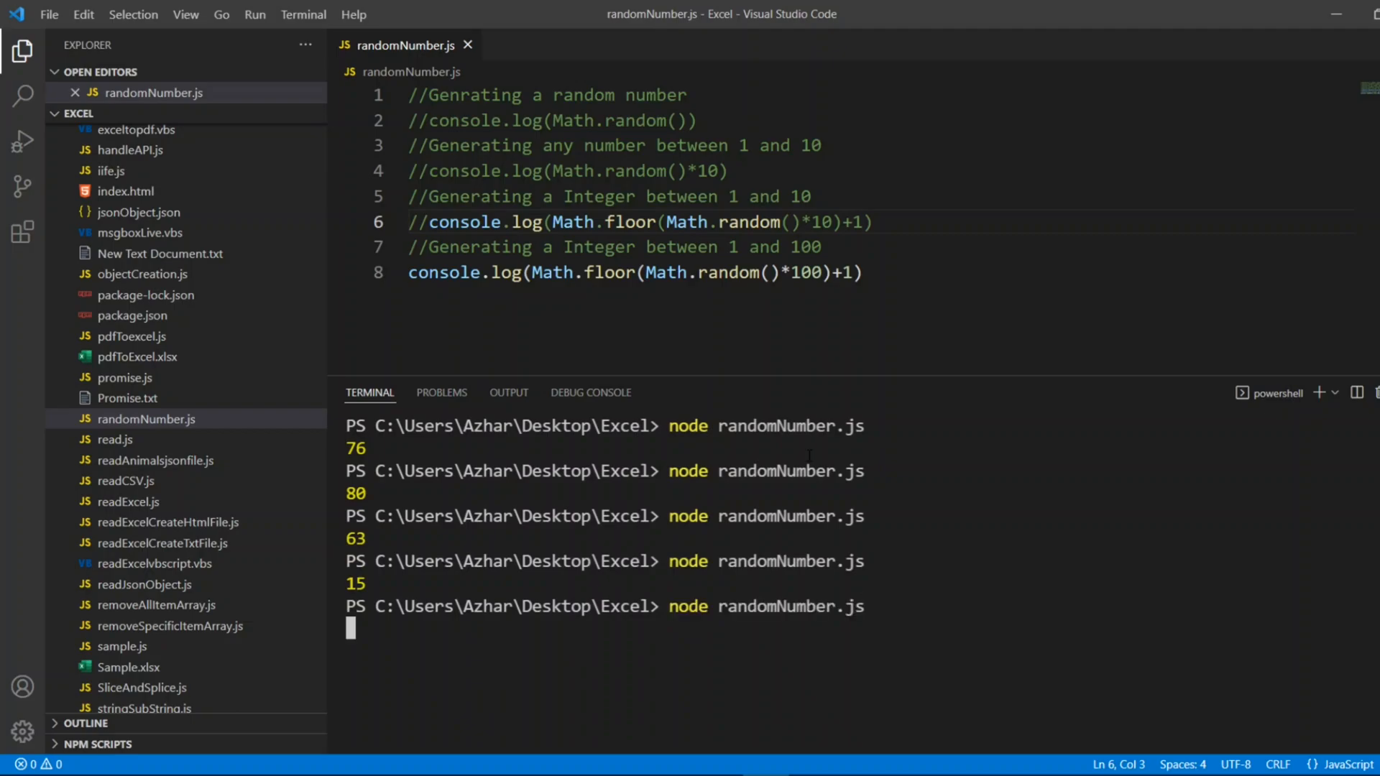
{"action": "key", "text": "Return"}
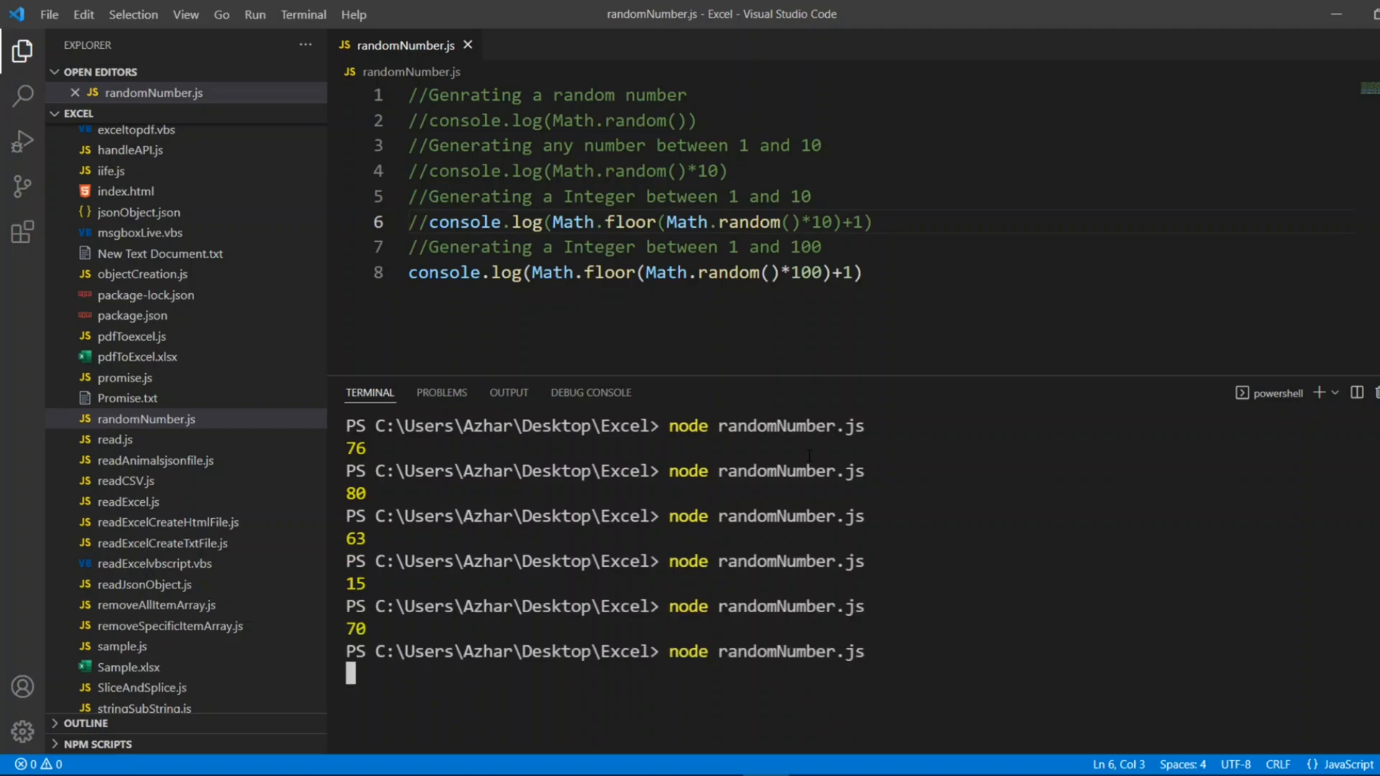
{"action": "key", "text": "Return"}
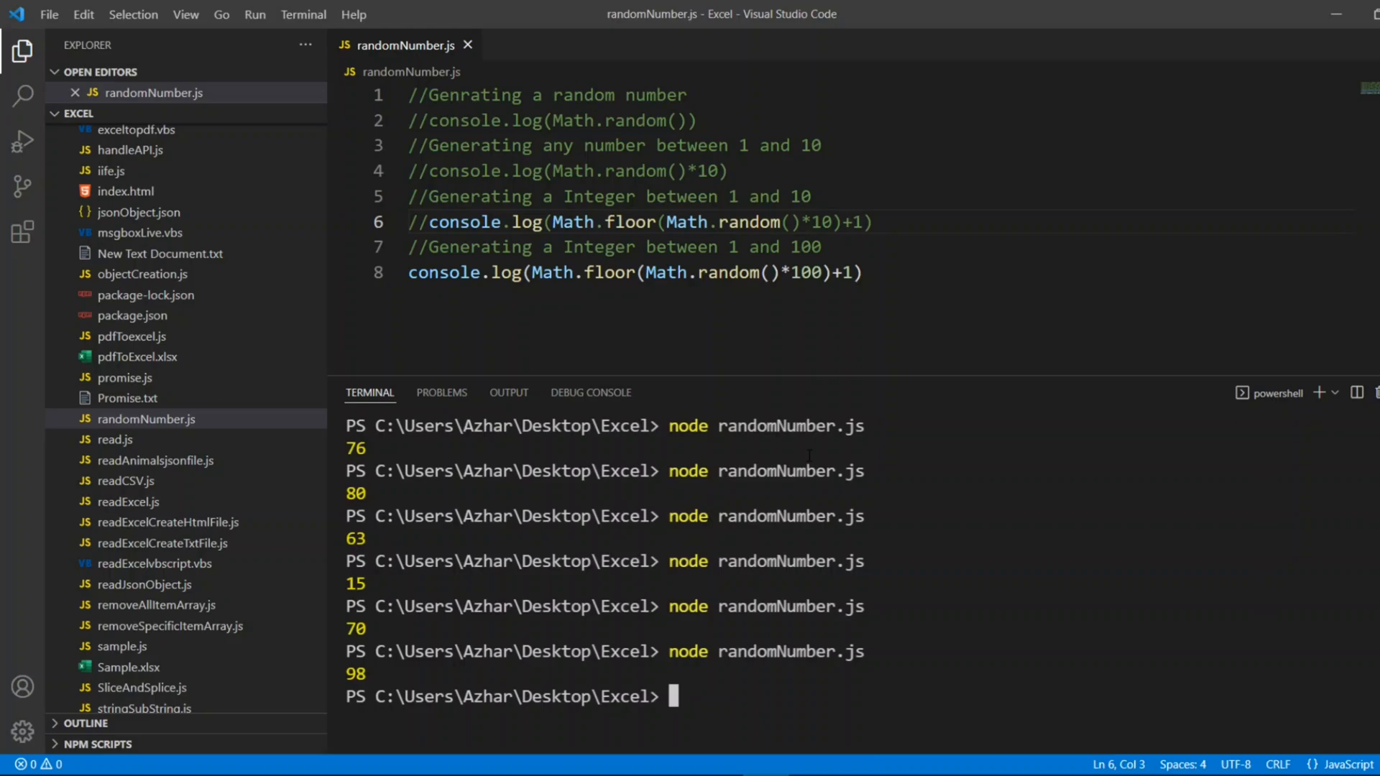
{"action": "mouse_move", "coordinate": [734, 7]}
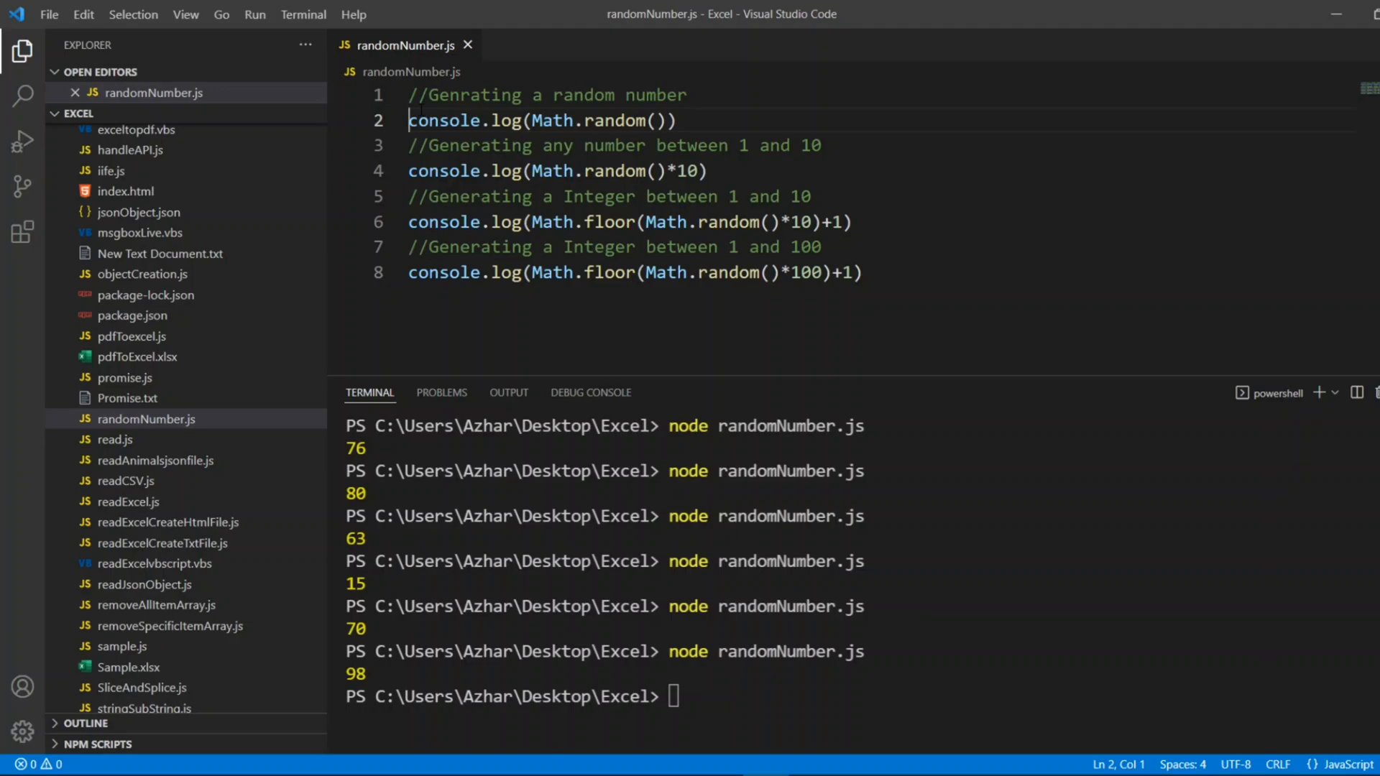
Add comments noting '1 million' and '//100 times' below the last statement
{"action": "key", "text": "enter"}
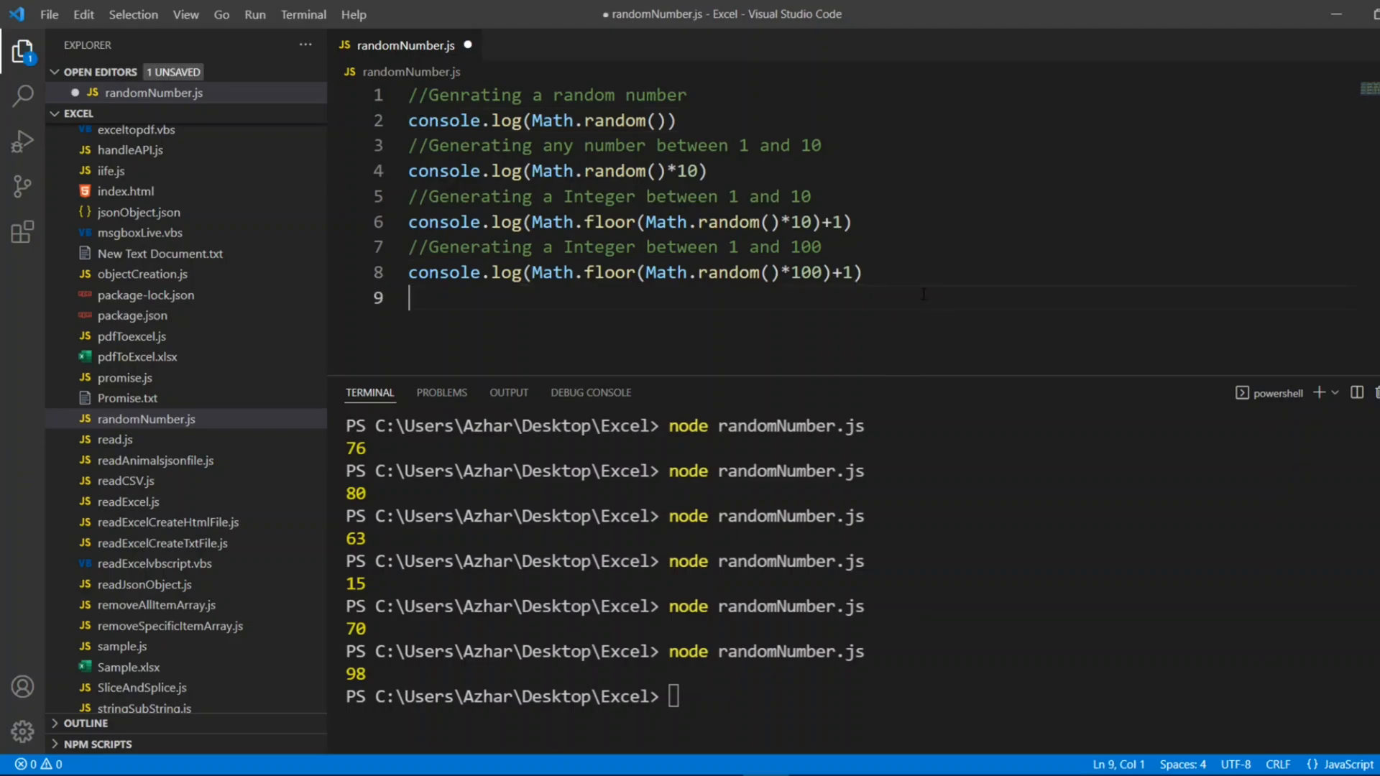
{"action": "type", "text": "/1"}
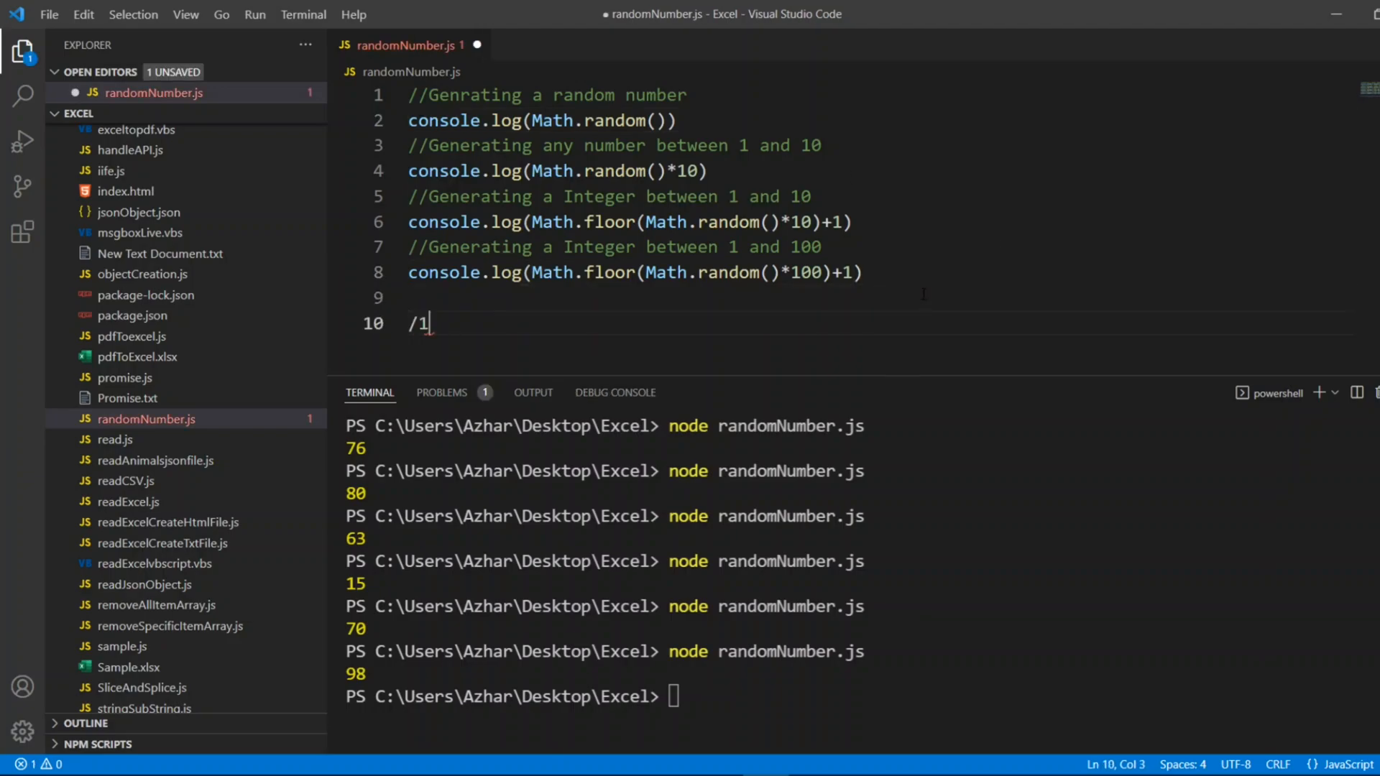
{"action": "type", "text": "/ 1 milli"}
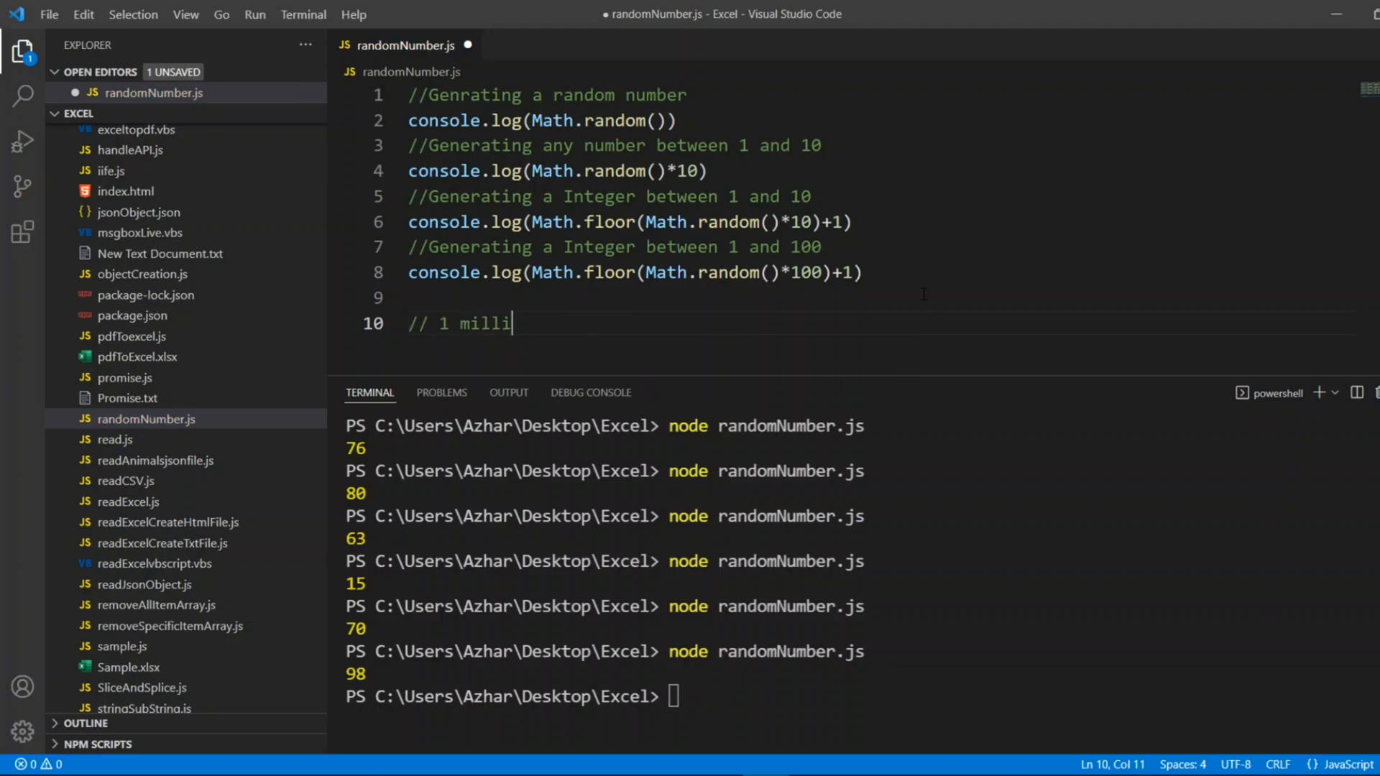
{"action": "type", "text": "on"}
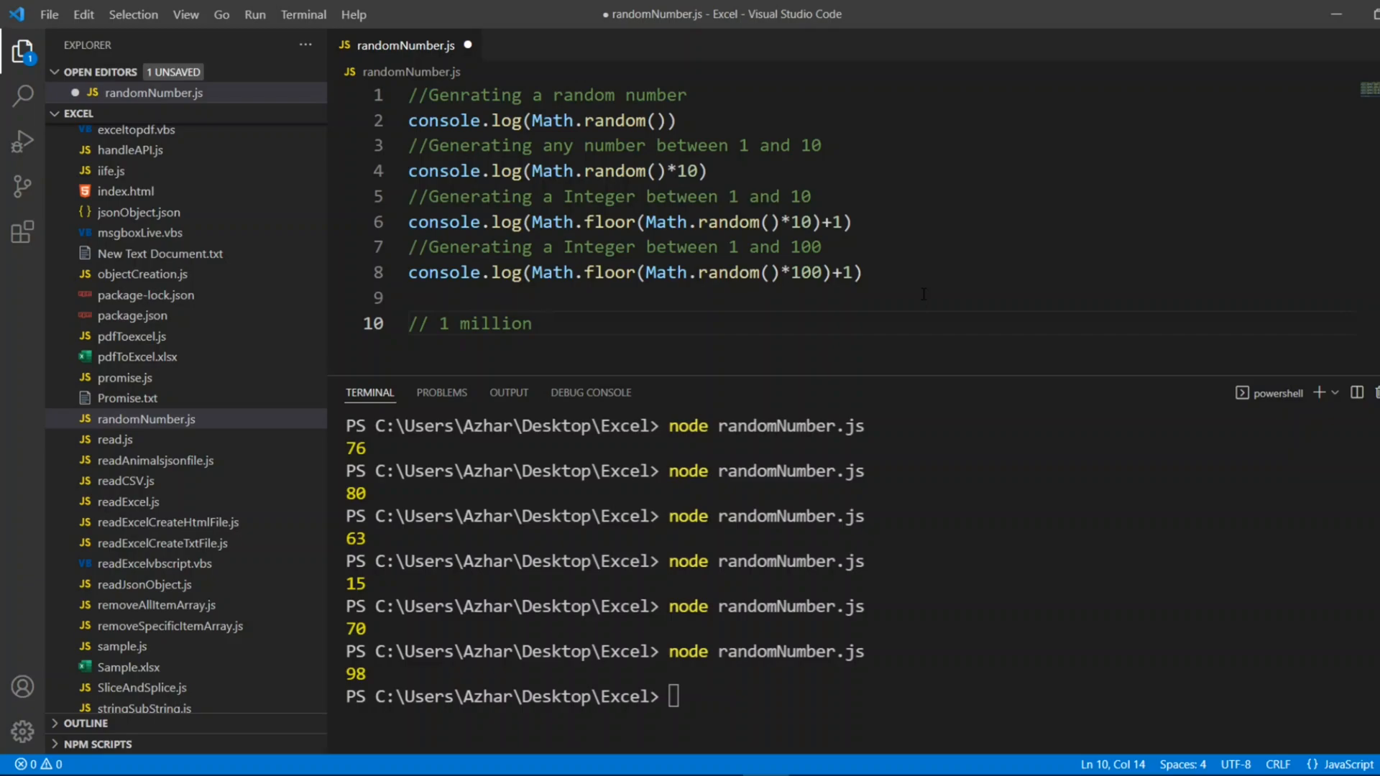
{"action": "type", "text": "()"}
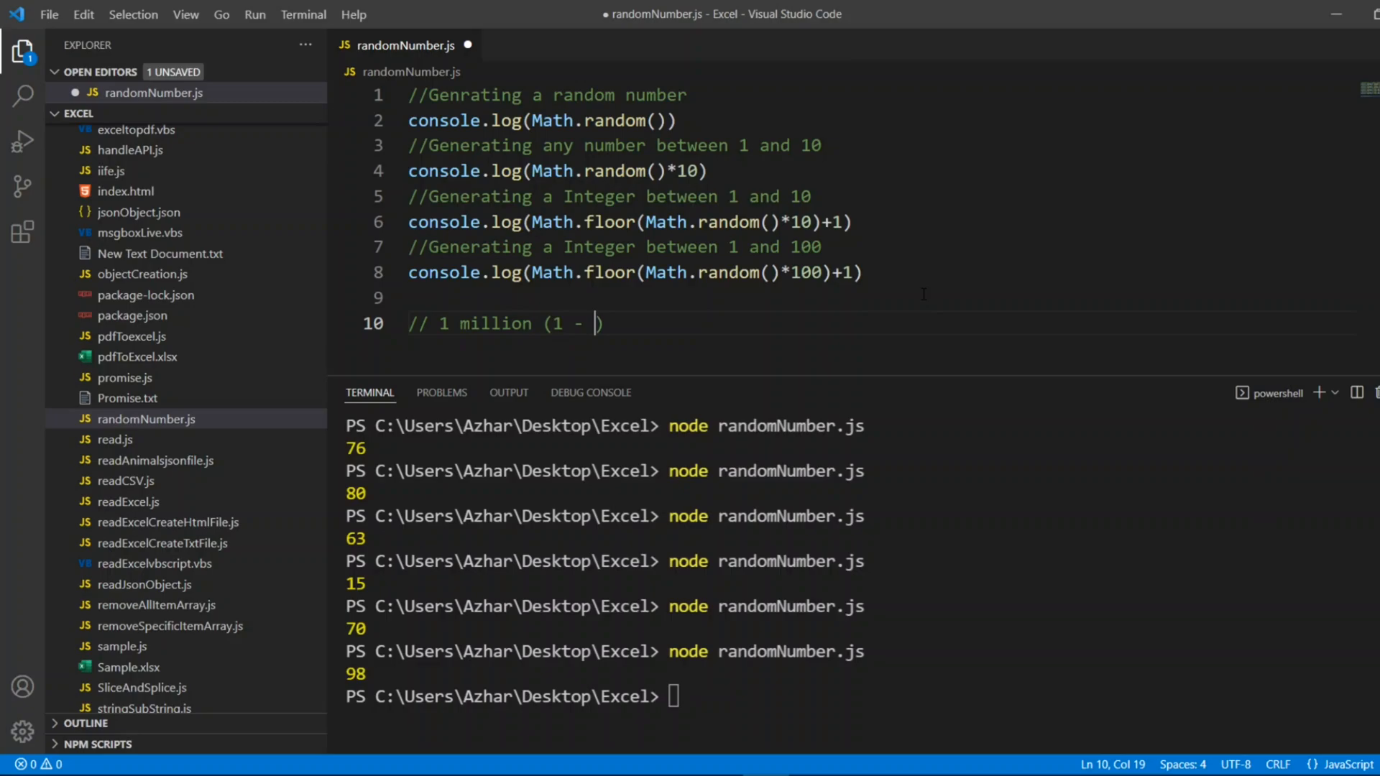
{"action": "type", "text": "1  million)"}
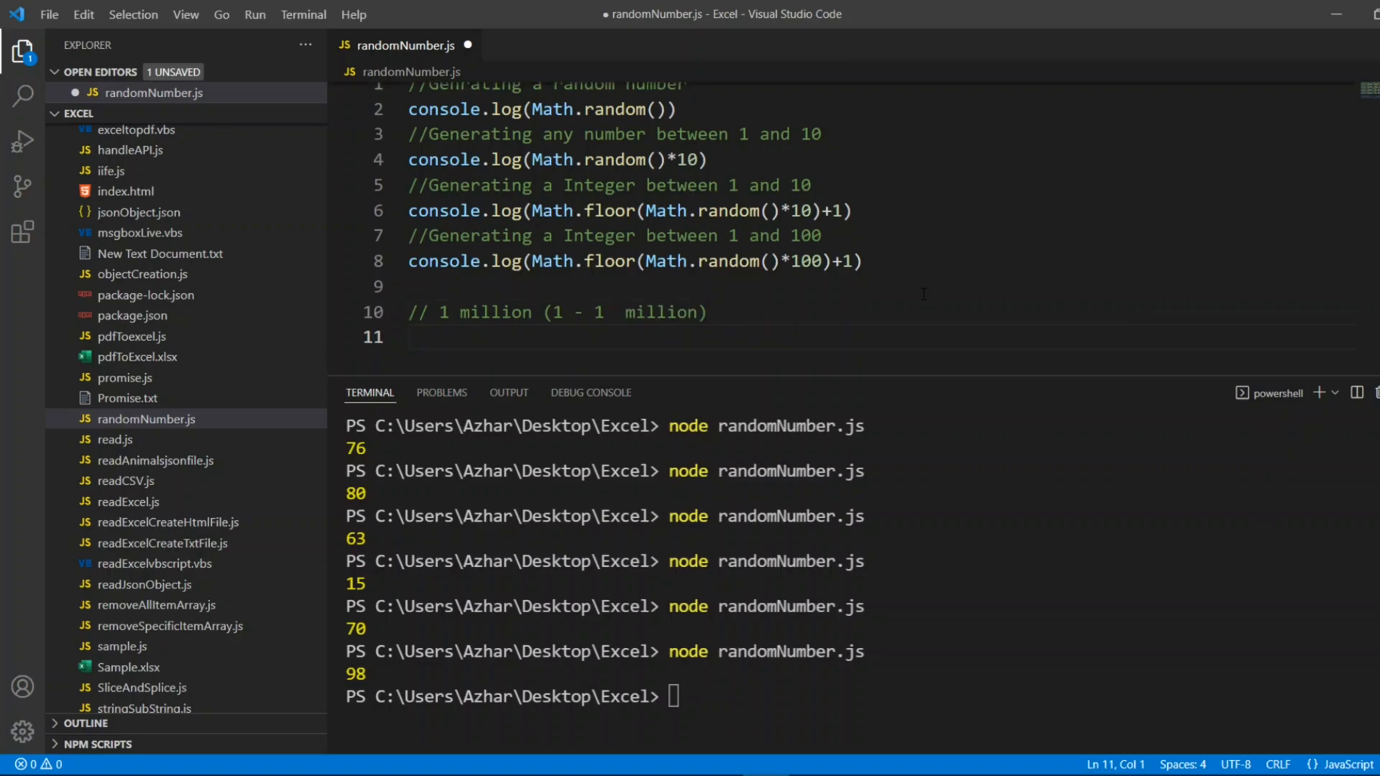
{"action": "type", "text": "//100"}
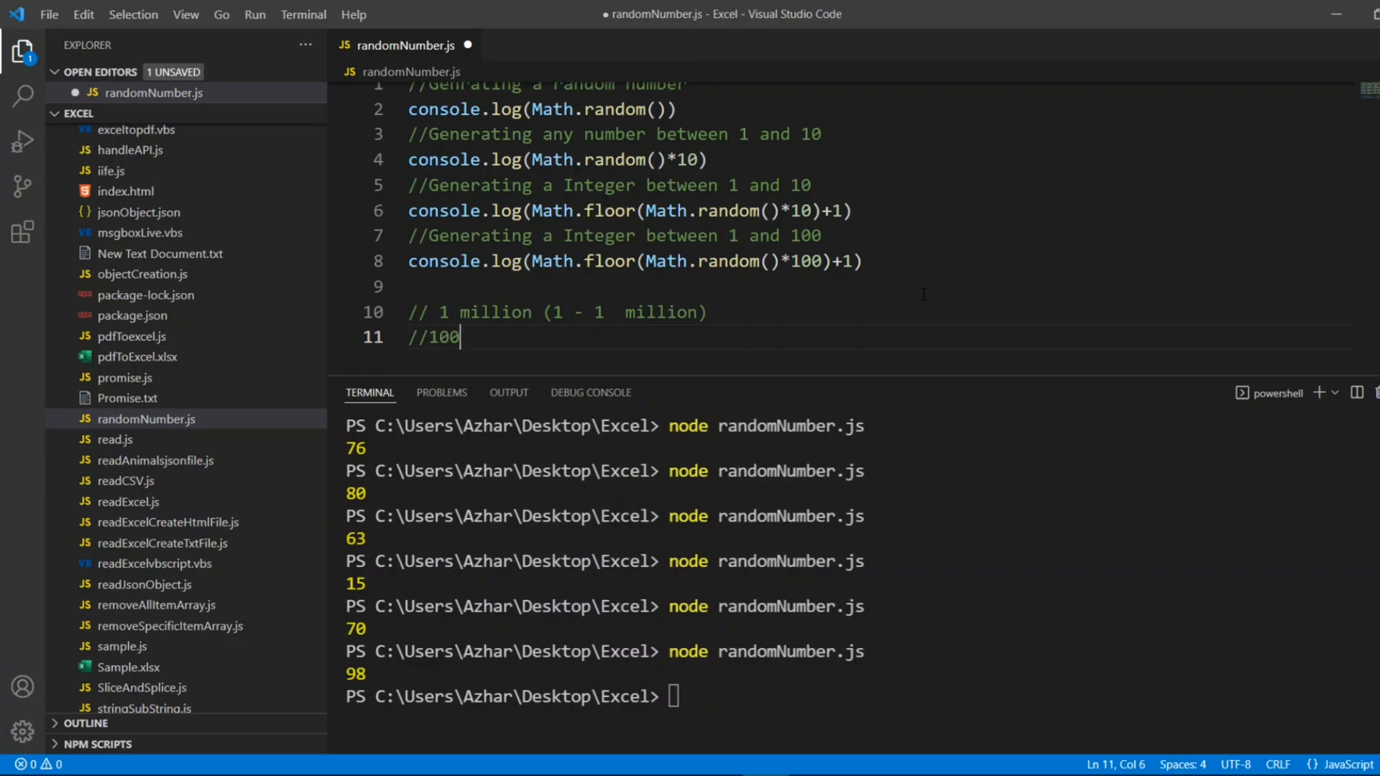
{"action": "type", "text": "times"}
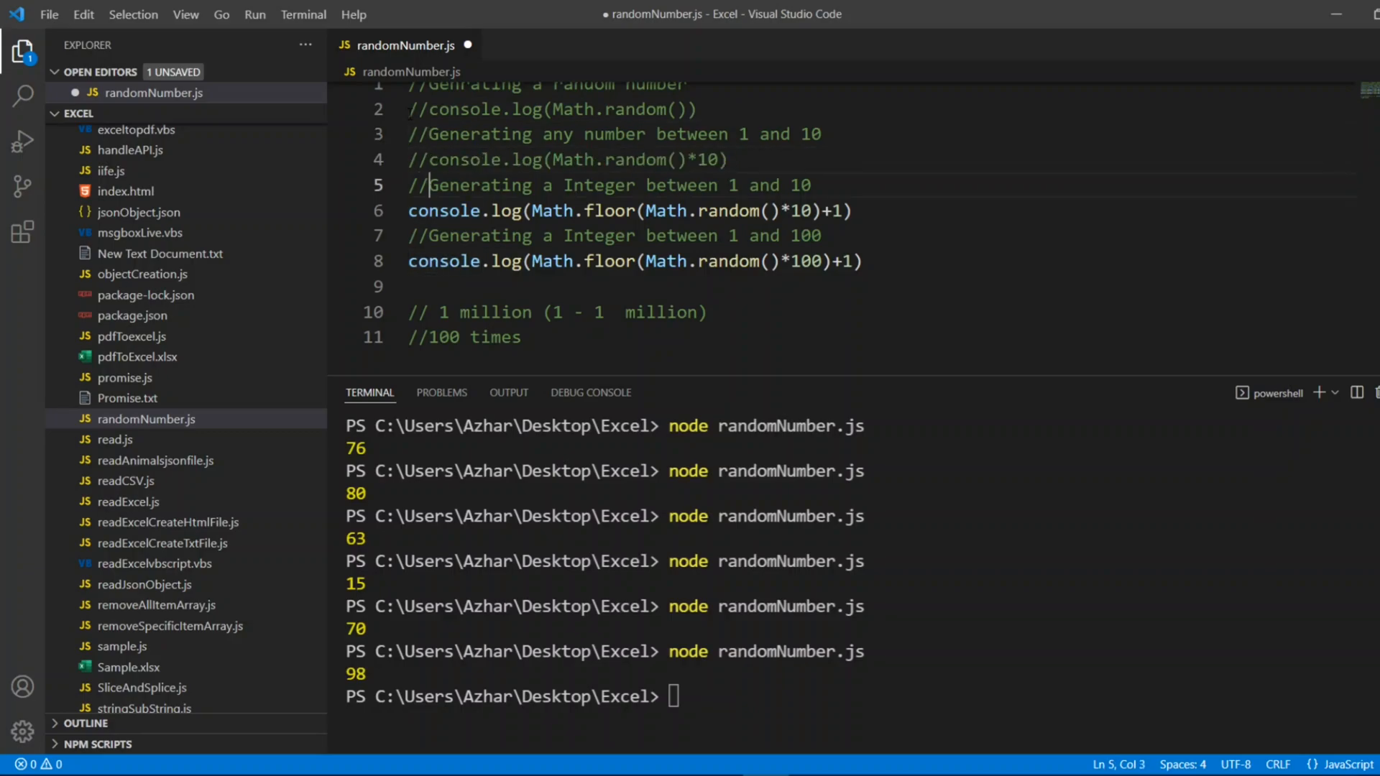
Write the loop header for (let i=0;i<=100;i++) { } and save
{"action": "type", "text": "for ()"}
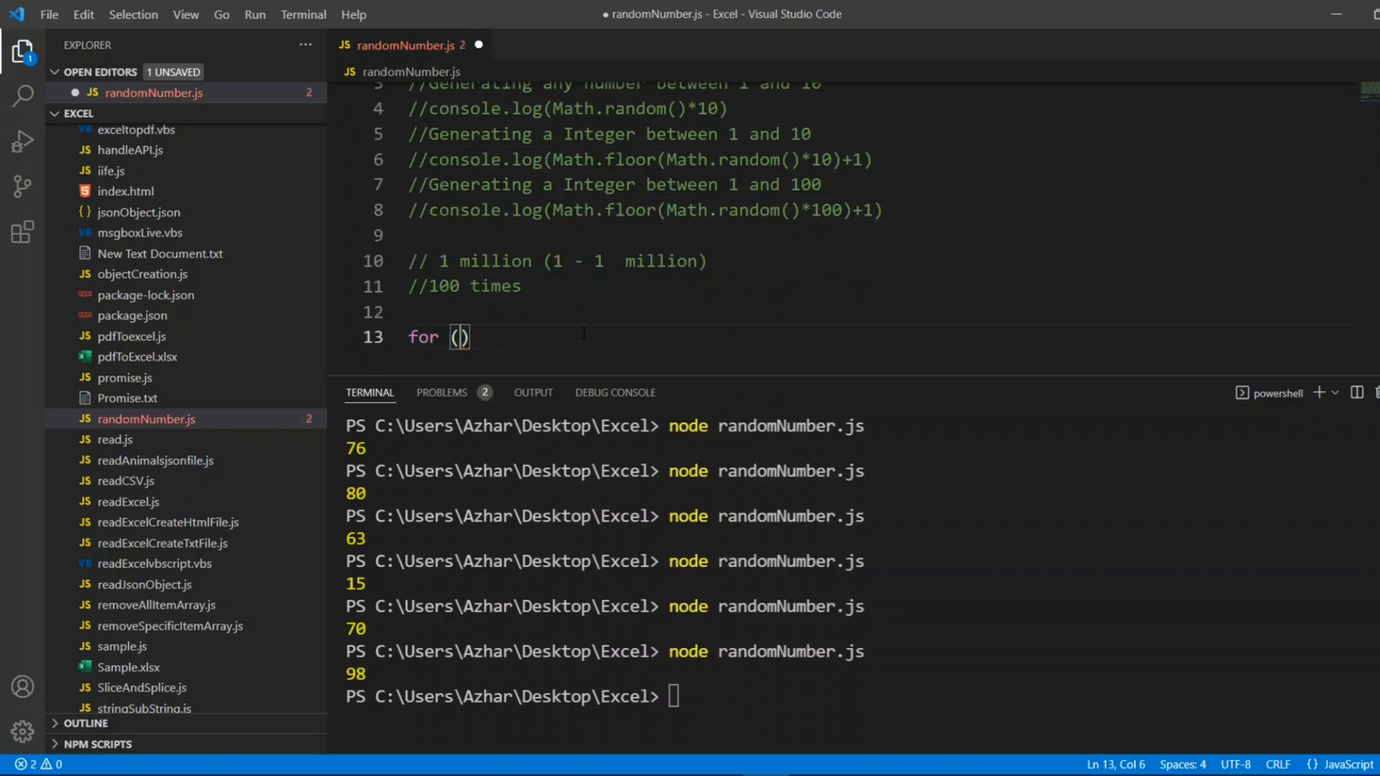
{"action": "type", "text": "let"}
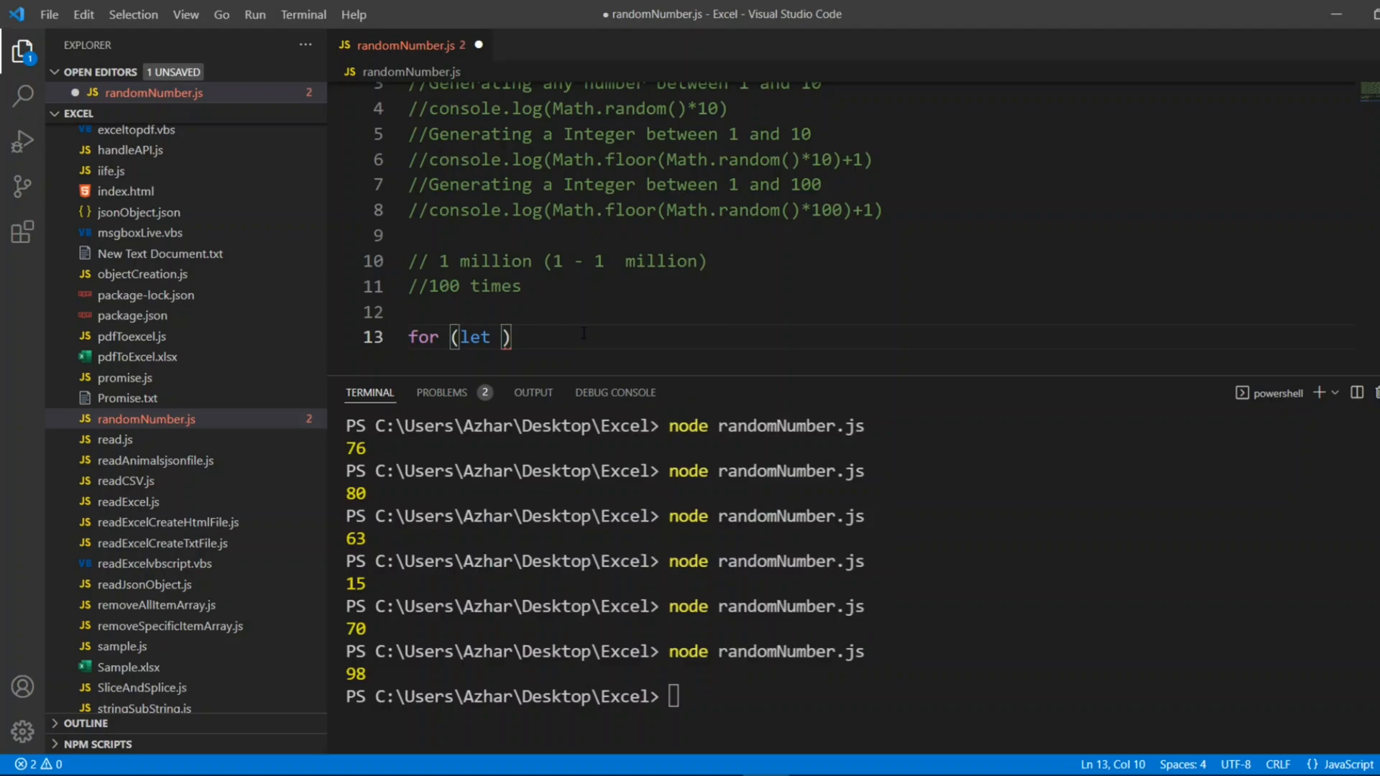
{"action": "type", "text": "i=0"}
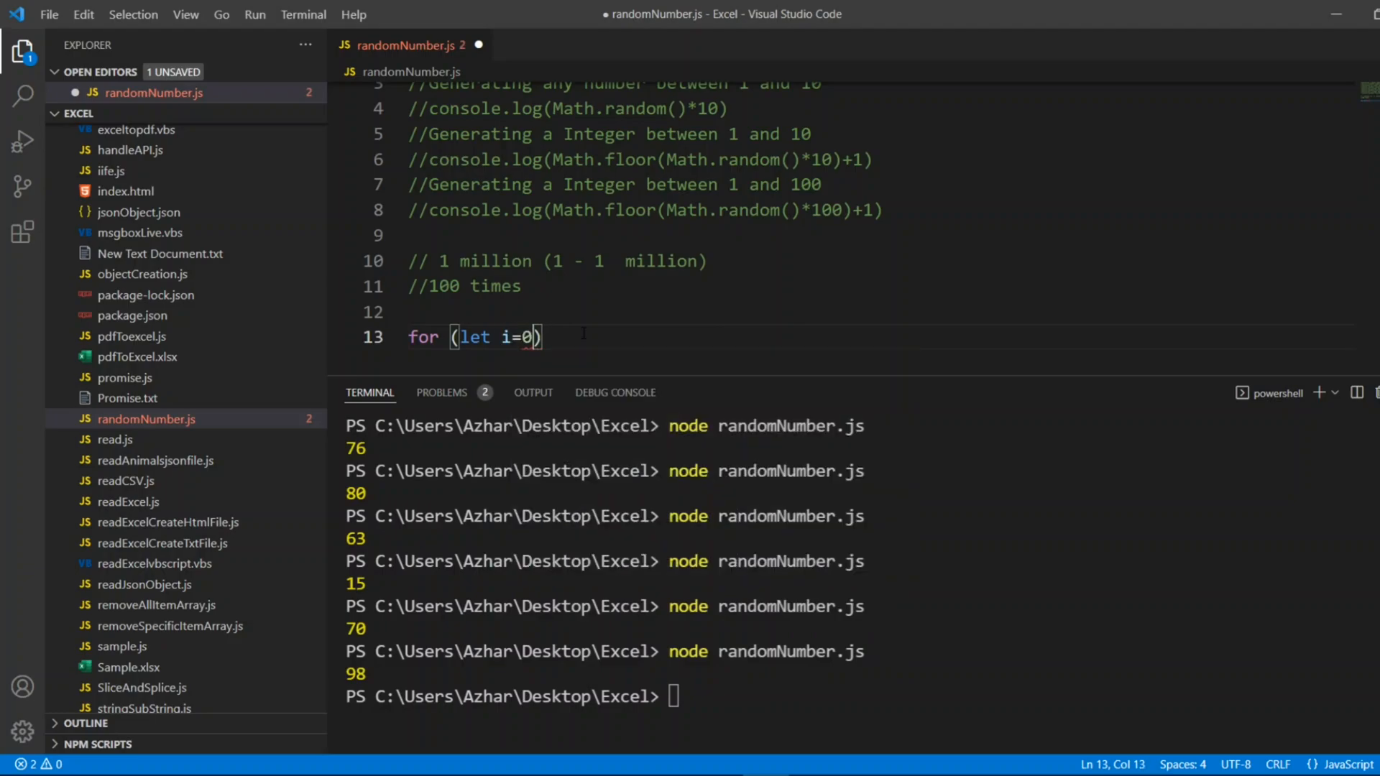
{"action": "type", "text": ";"}
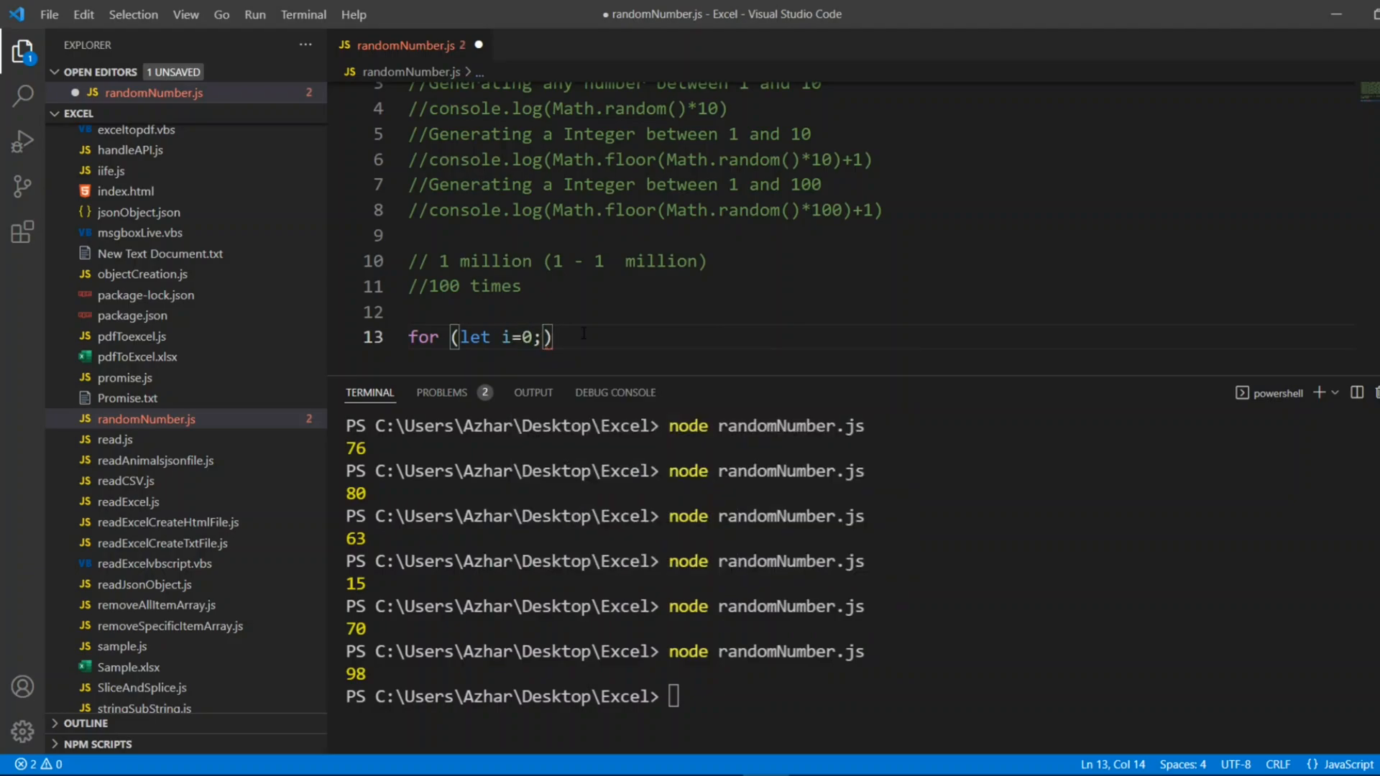
{"action": "type", "text": "i<100"}
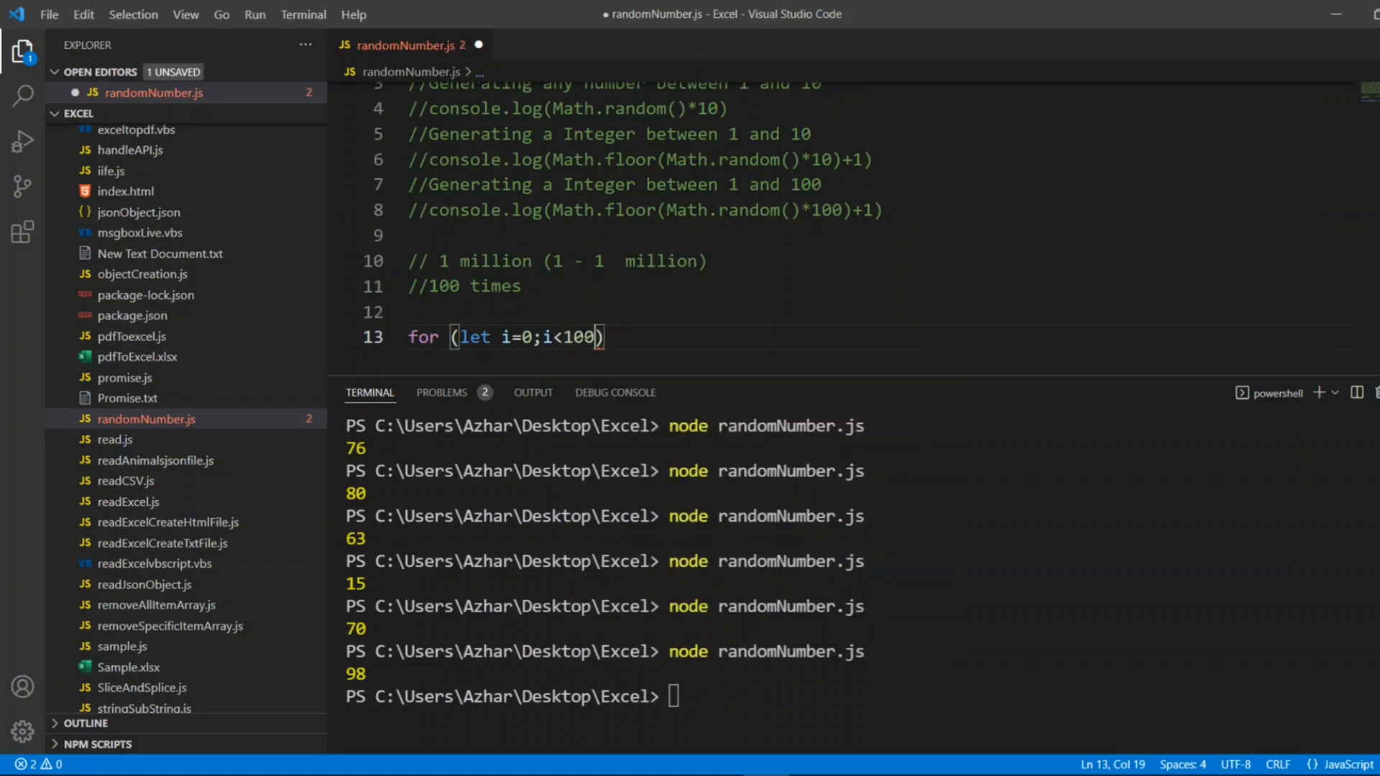
{"action": "type", "text": "="}
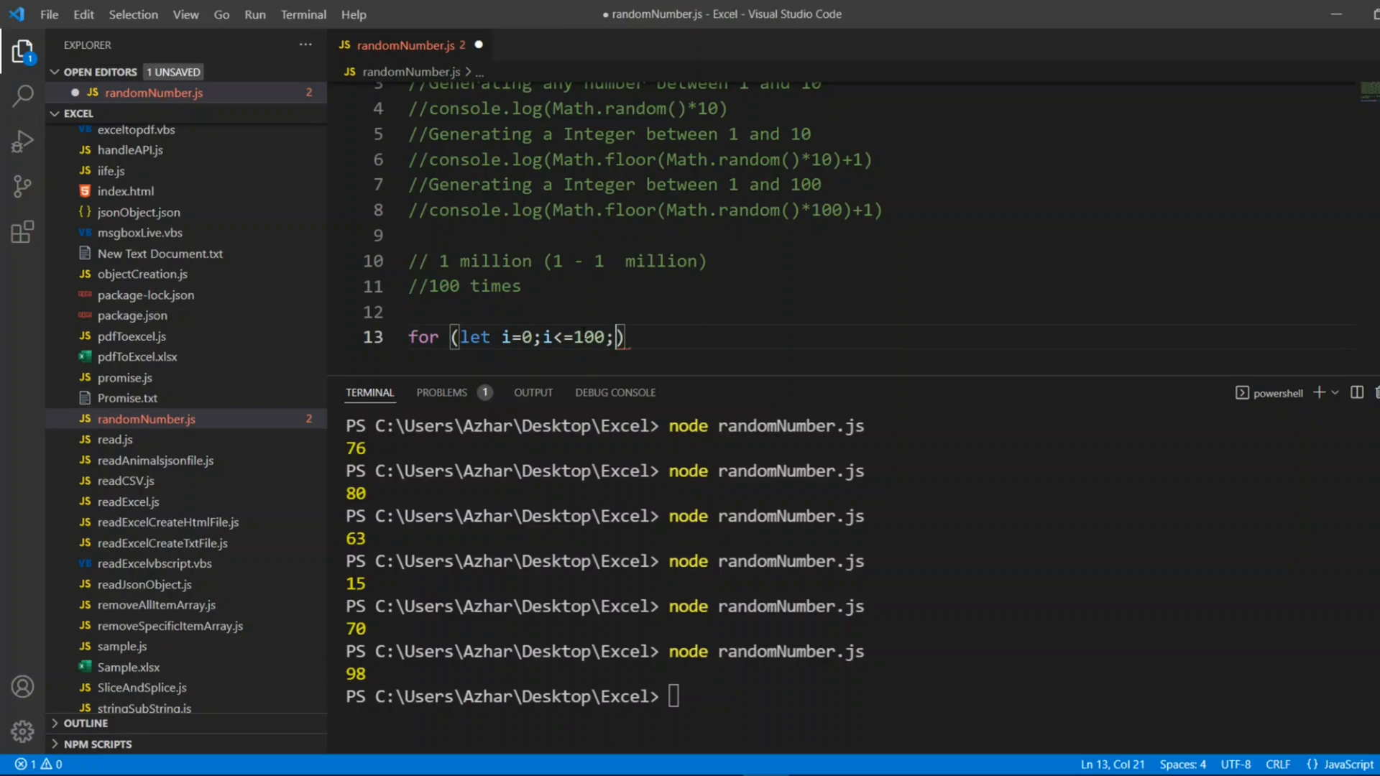
{"action": "type", "text": "i++"}
{"action": "type", "text": "{"}
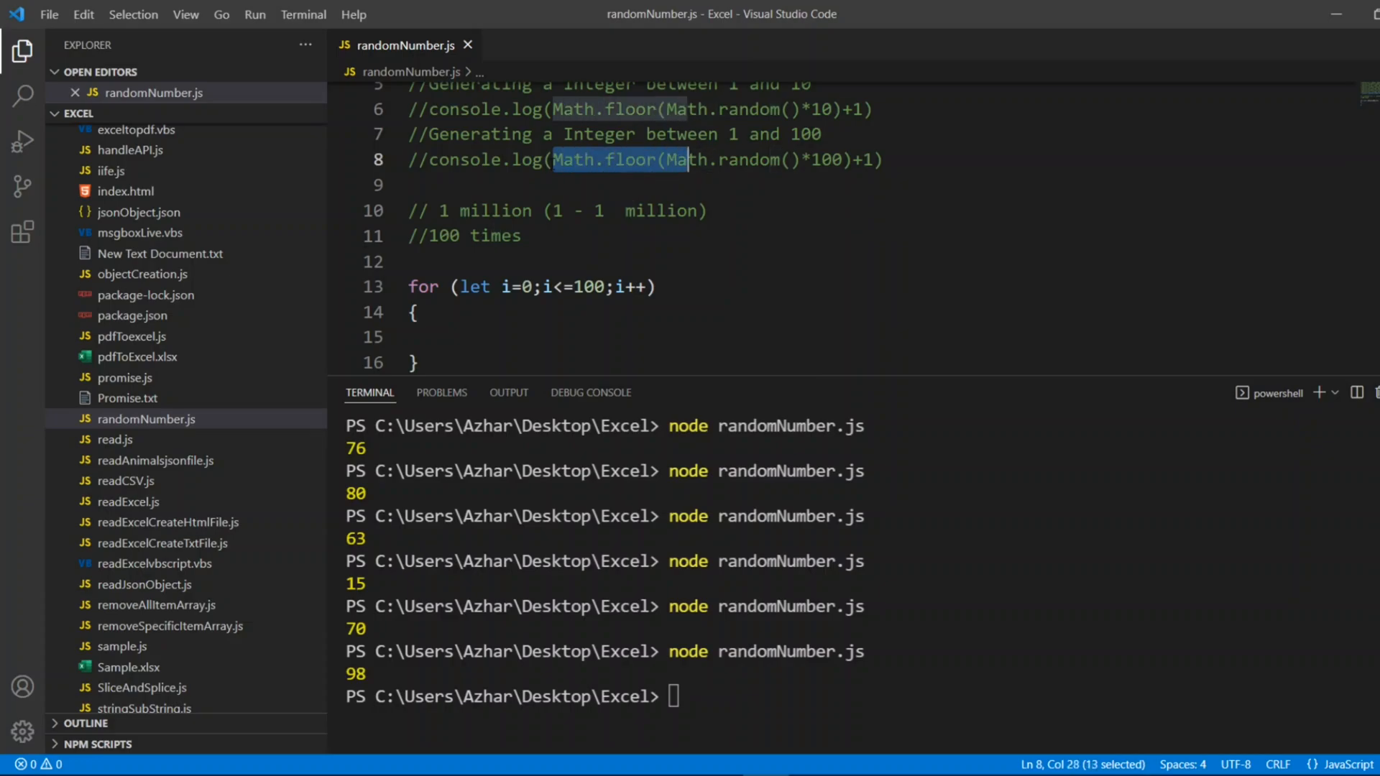
Log Math.floor(Math.random()*1000000)+1 inside the loop and run it, listing large random integers
{"action": "type", "text": "console.log(Math.floor(Math.random()*100)+1)"}
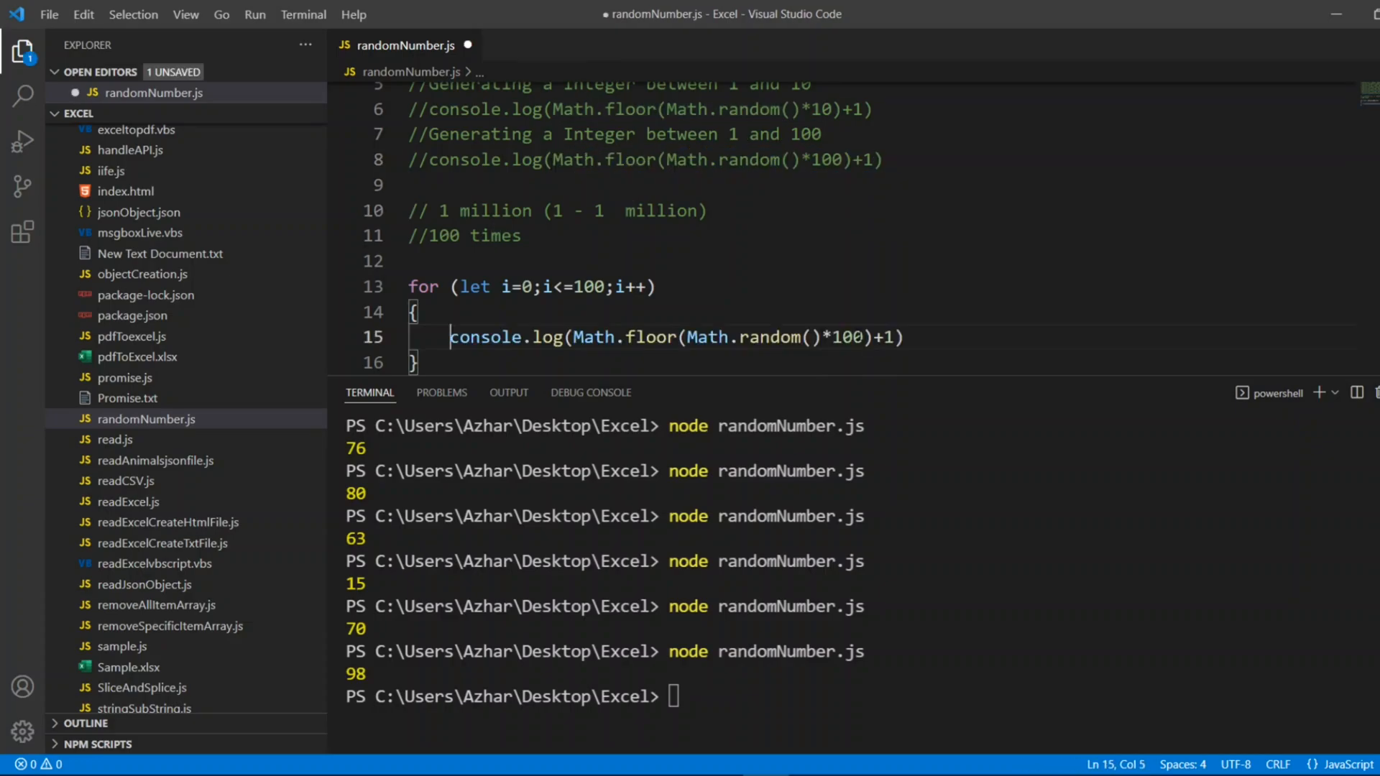
{"action": "type", "text": "0"}
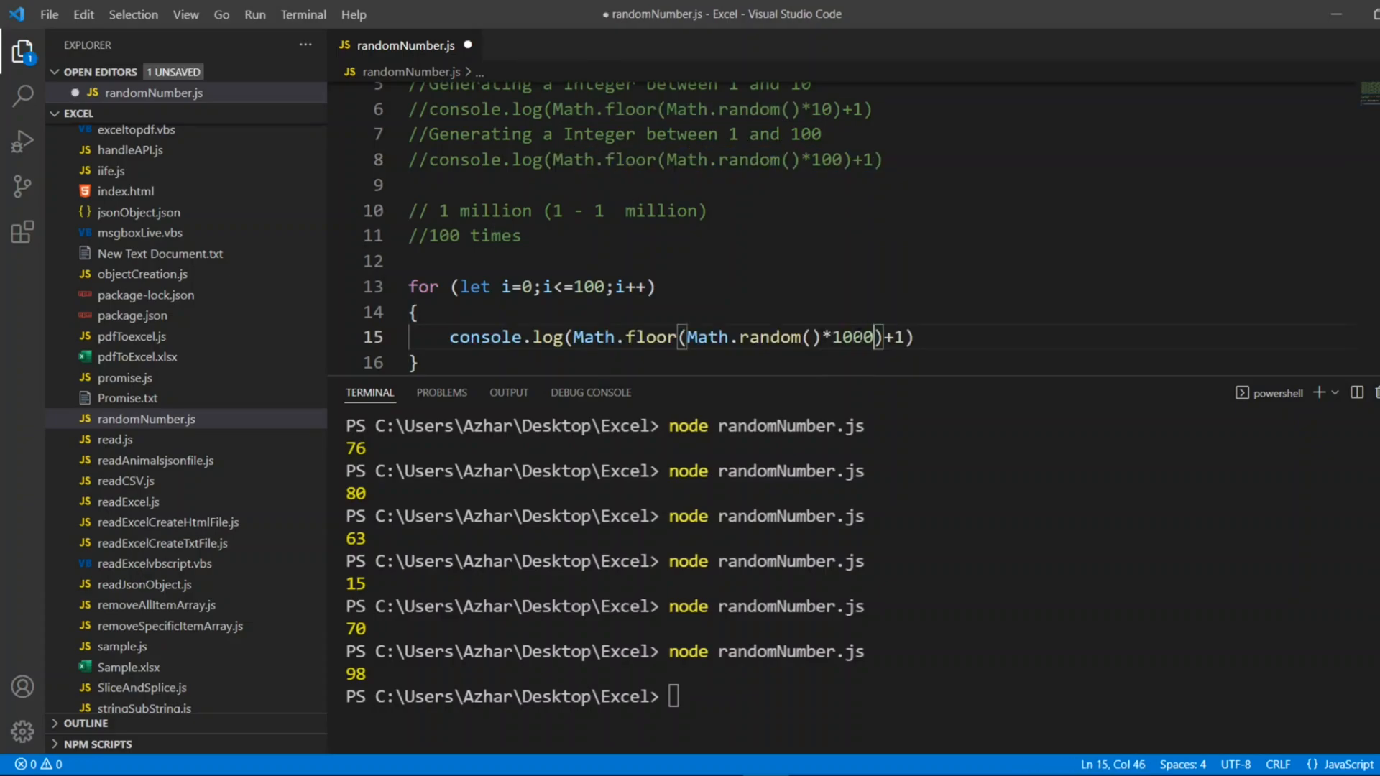
{"action": "type", "text": "00"}
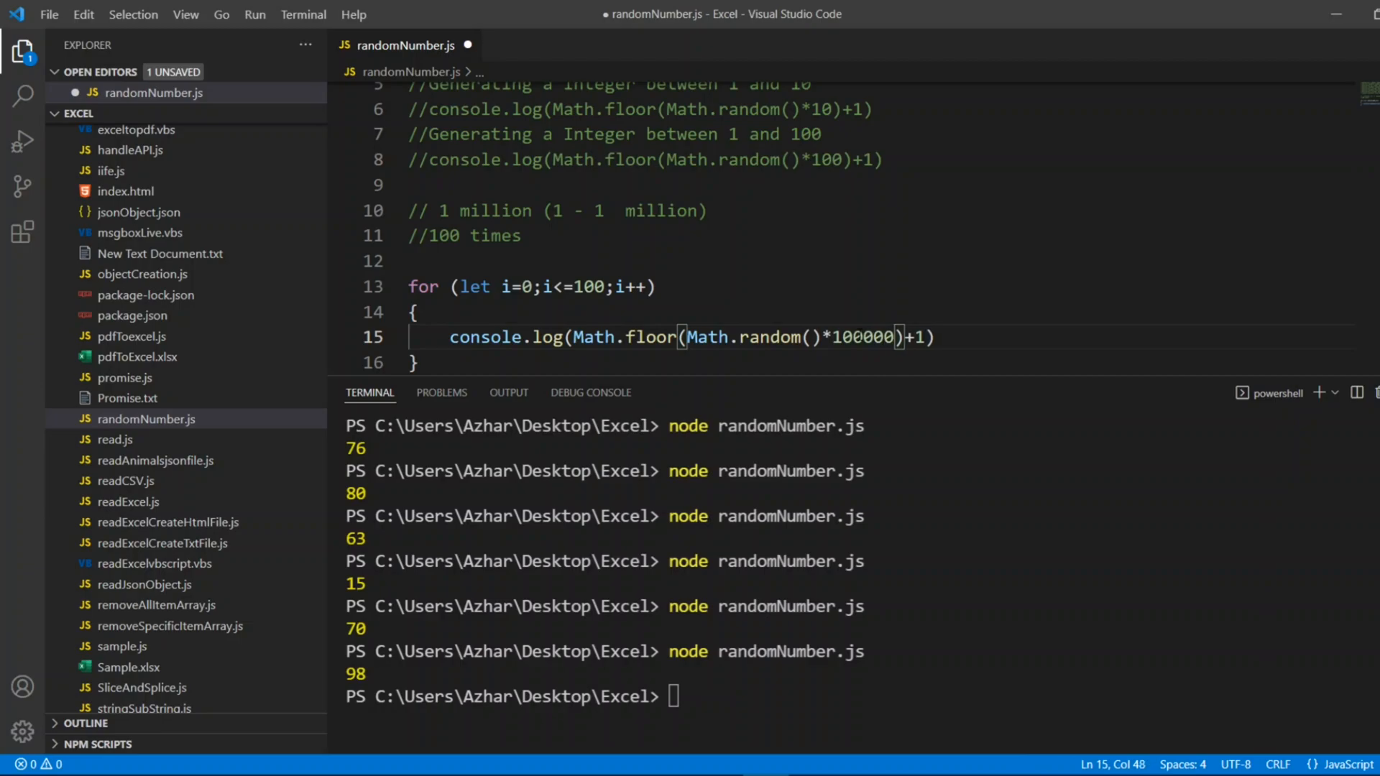
{"action": "type", "text": "0"}
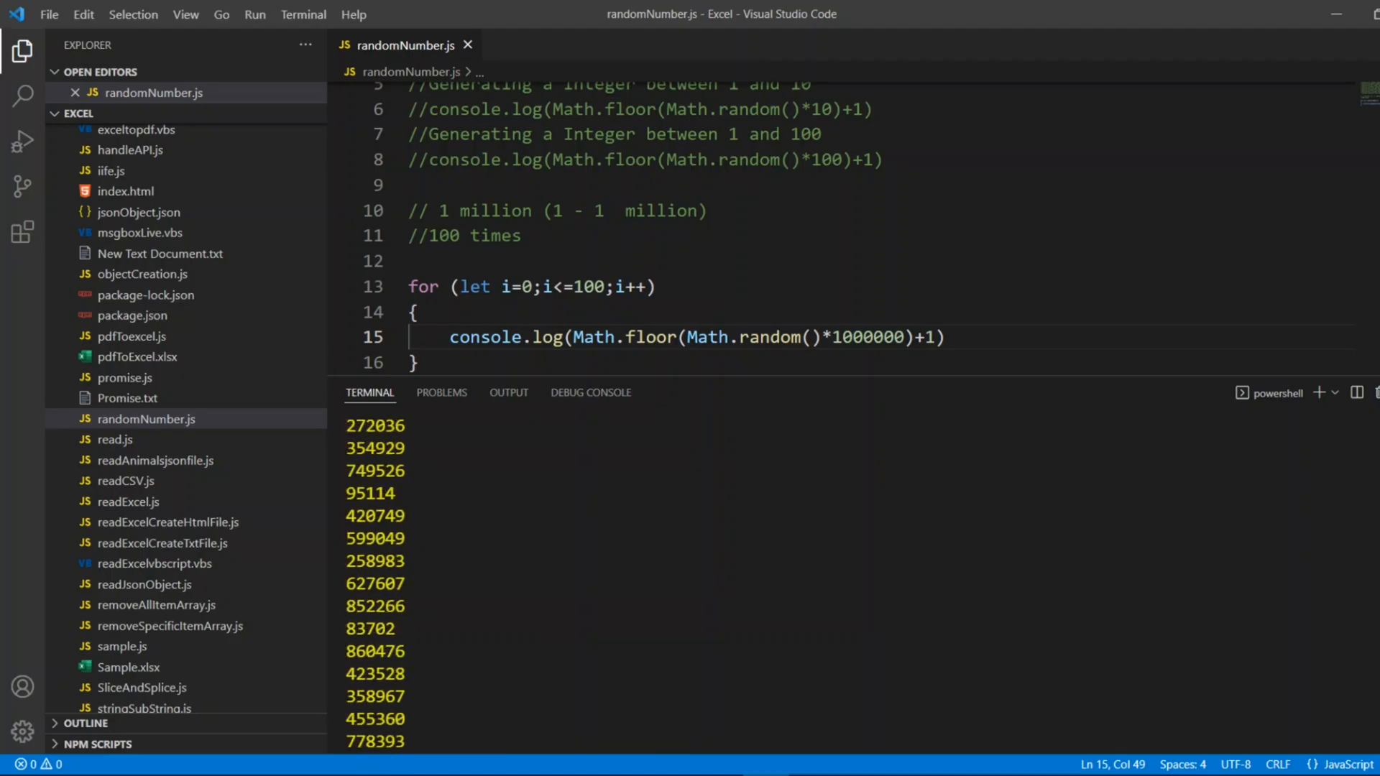
{"action": "scroll", "scroll_direction": "up", "scroll_amount": 3}
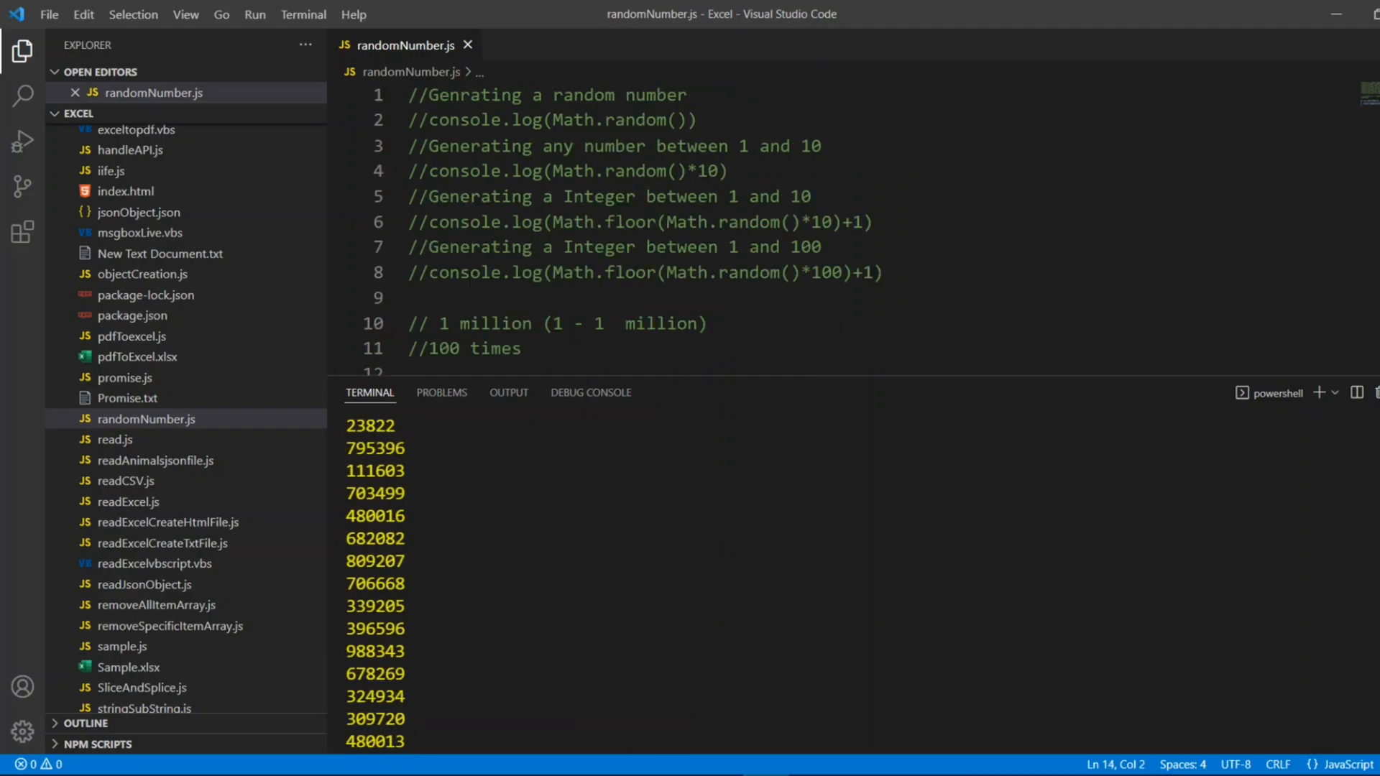